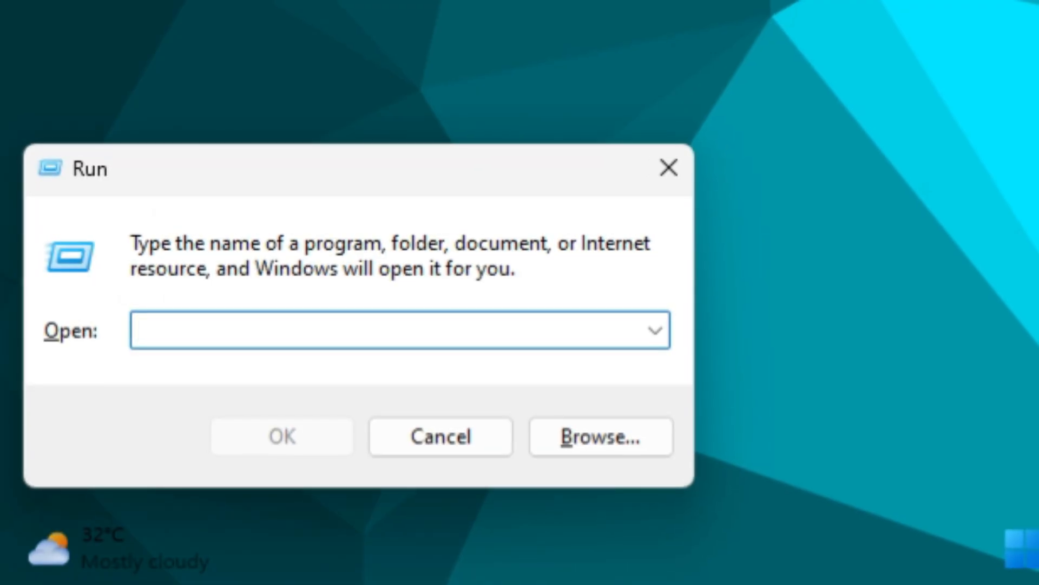
Run gpedit.msc from the Run dialog
{"action": "type", "text": "gpe"}
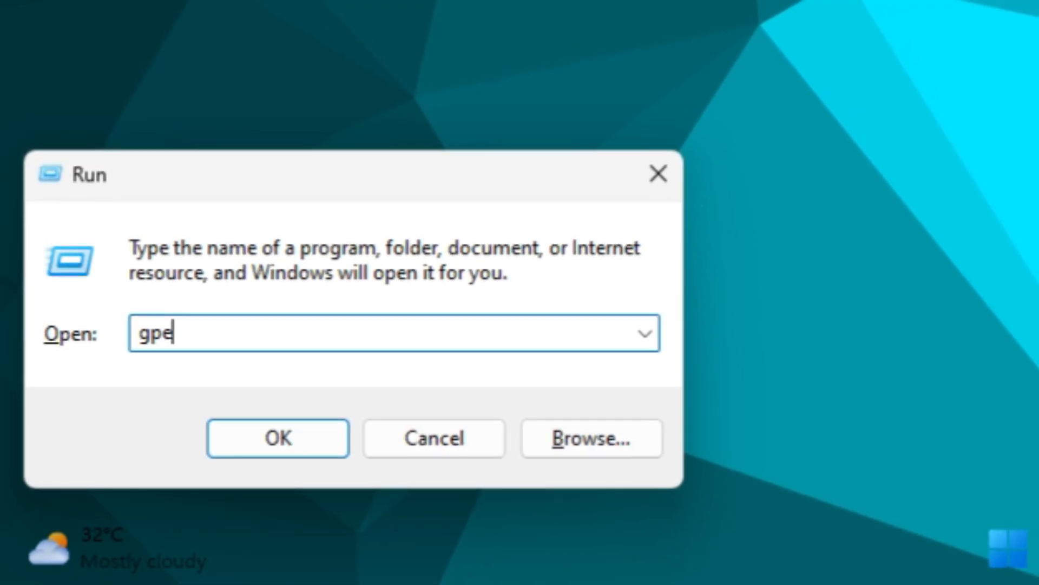
{"action": "type", "text": "dit"}
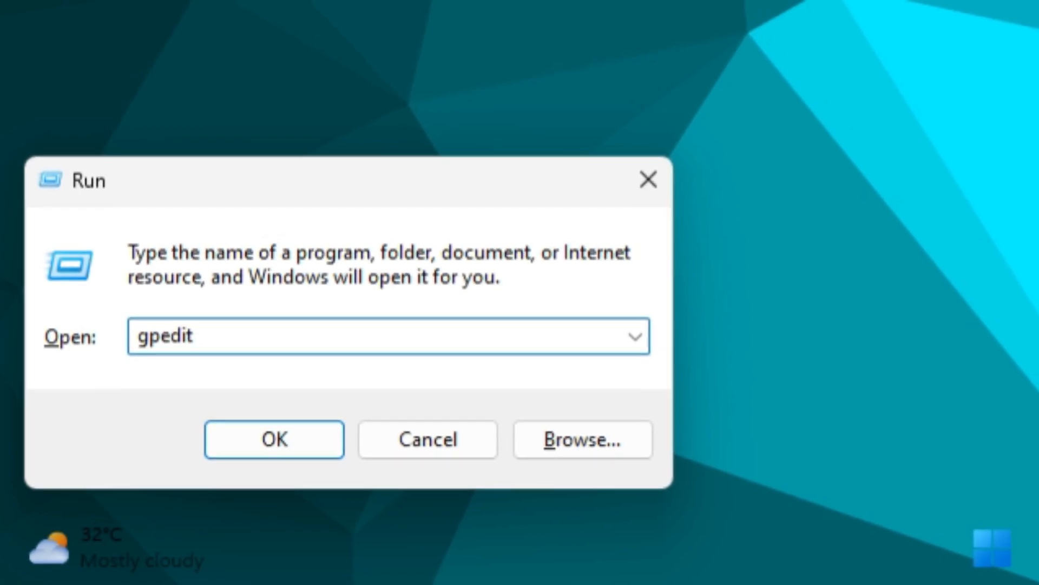
{"action": "type", "text": ".msc"}
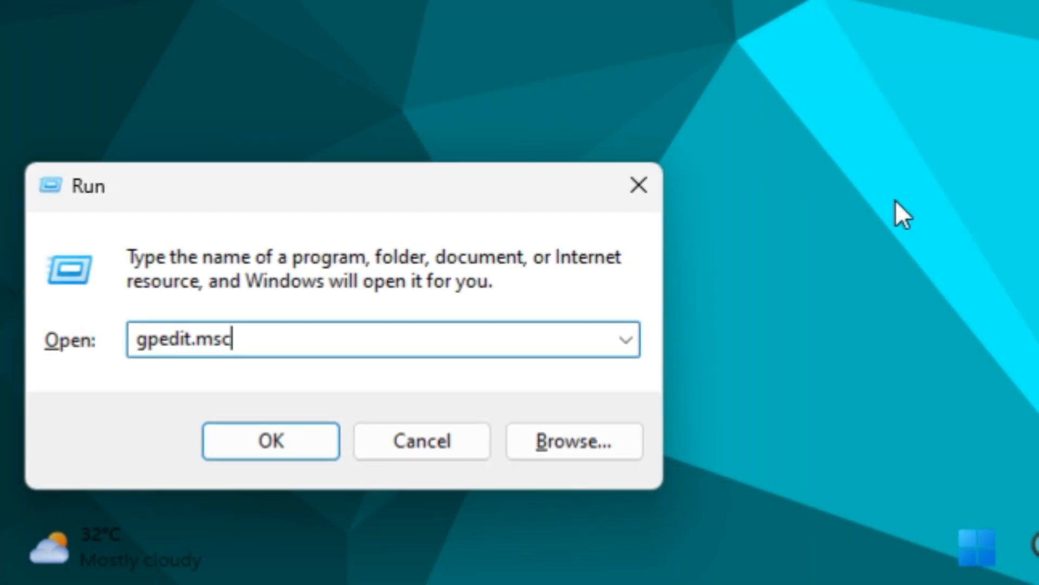
{"action": "left_click", "coordinate": [269, 440]}
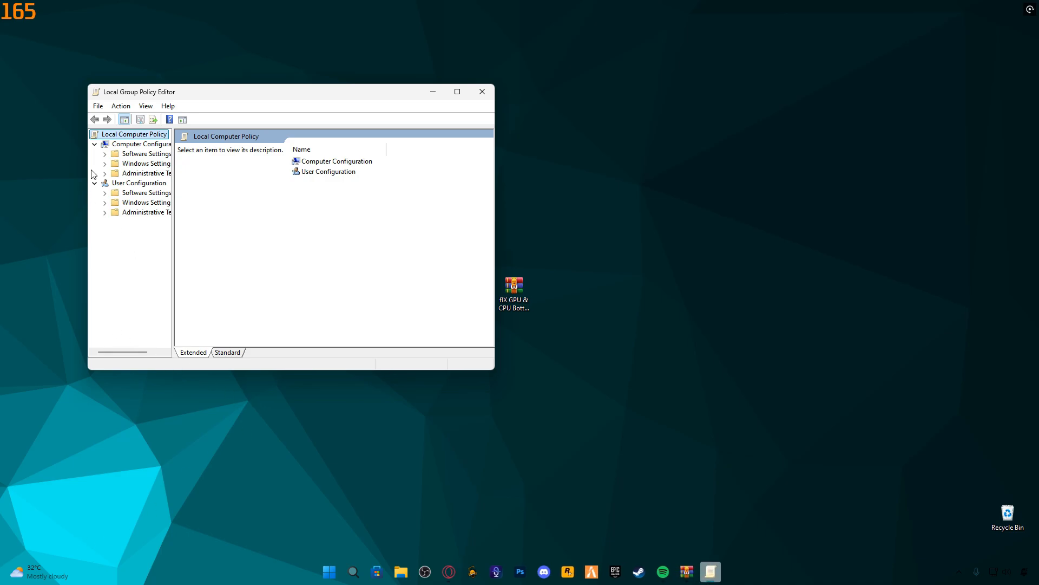
Browse Administrative Templates > System > Power Management > Power Throttling Settings and select Turn off Power Throttling
{"action": "left_click", "coordinate": [144, 173]}
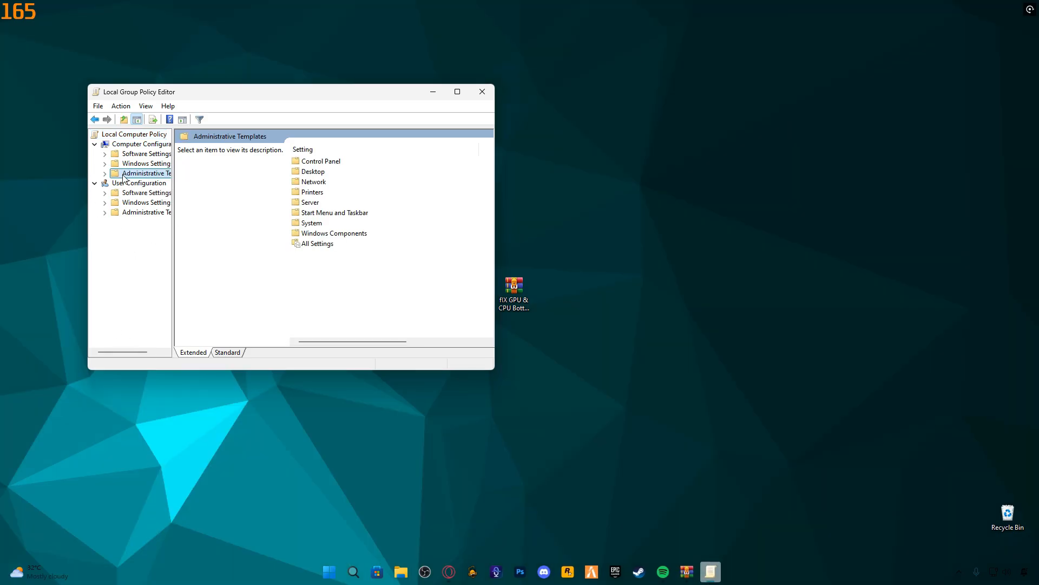
{"action": "left_click", "coordinate": [312, 222]}
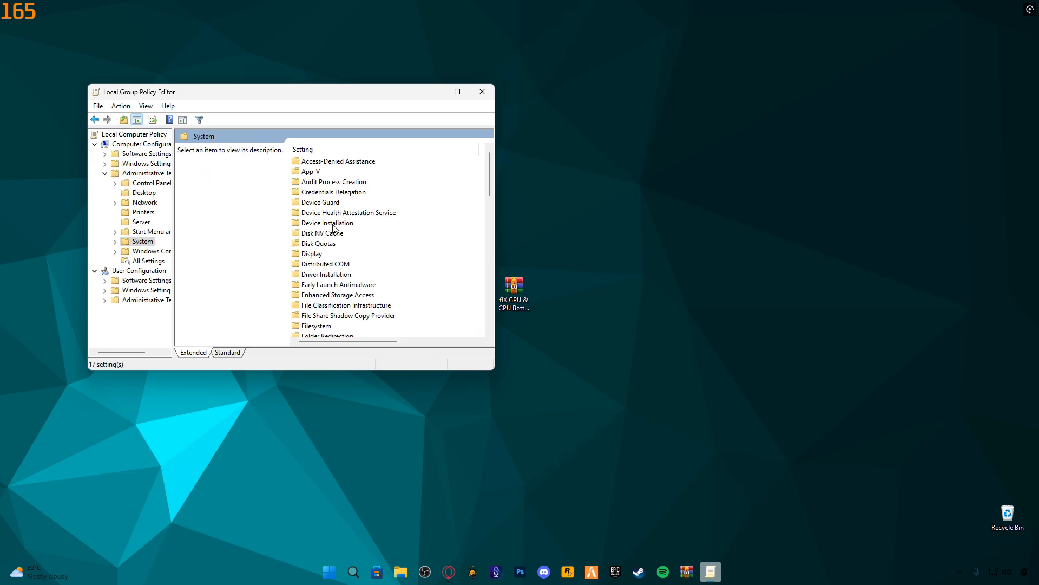
{"action": "scroll", "scroll_direction": "down", "scroll_amount": 3}
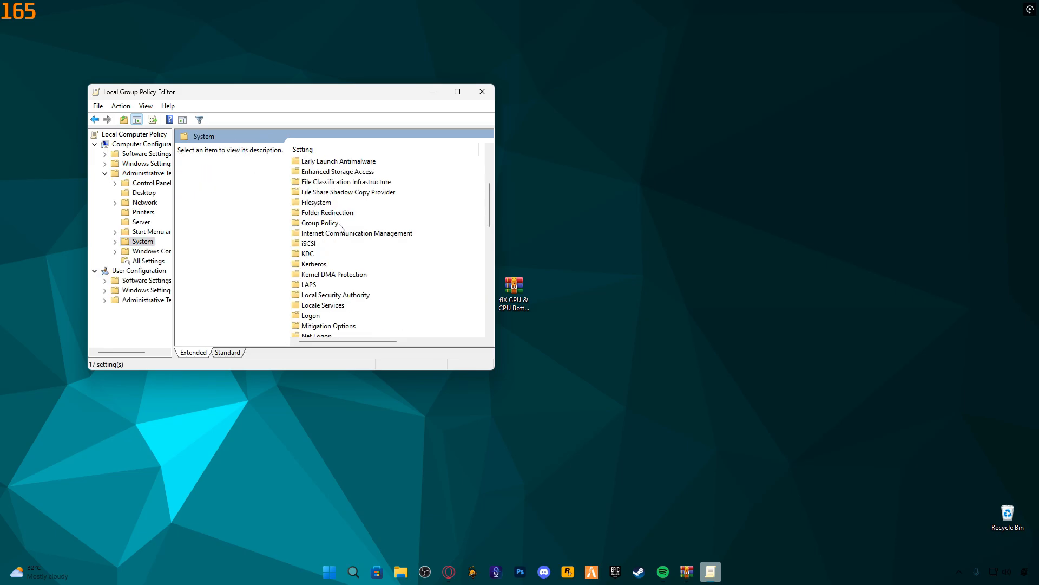
{"action": "scroll", "scroll_direction": "down", "scroll_amount": 3}
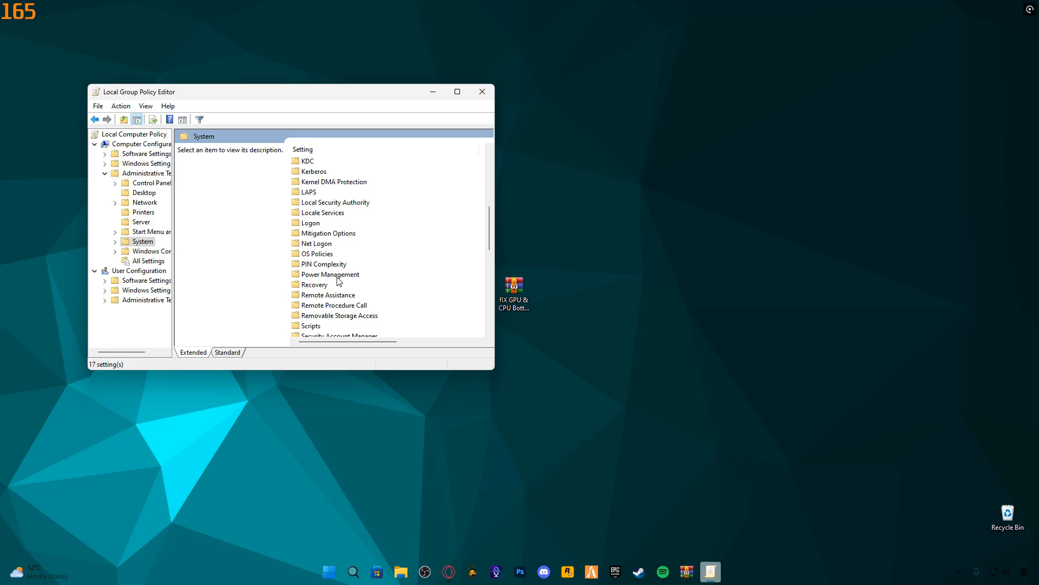
{"action": "double_click", "coordinate": [329, 274]}
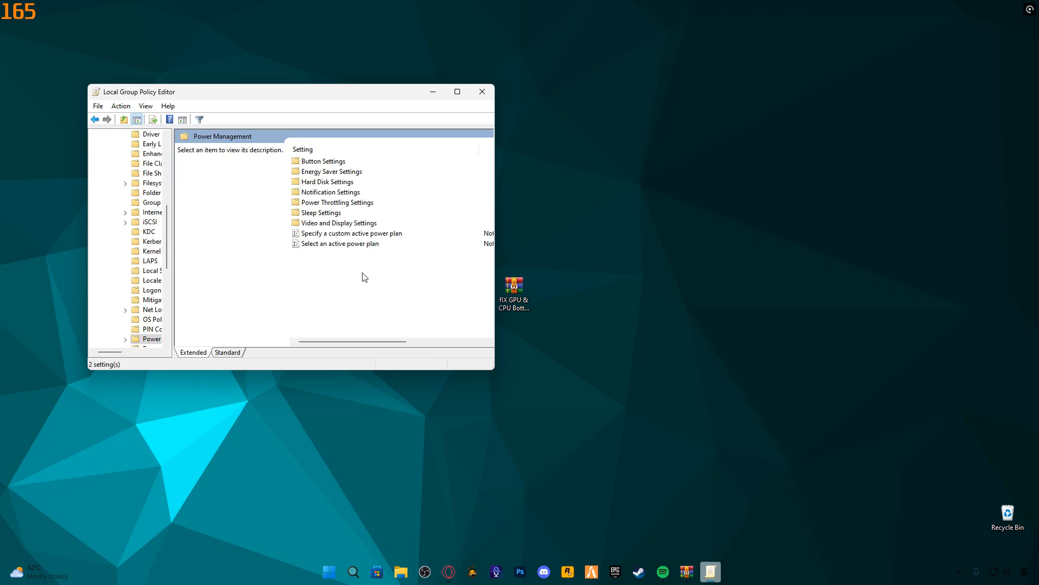
{"action": "left_click", "coordinate": [337, 202]}
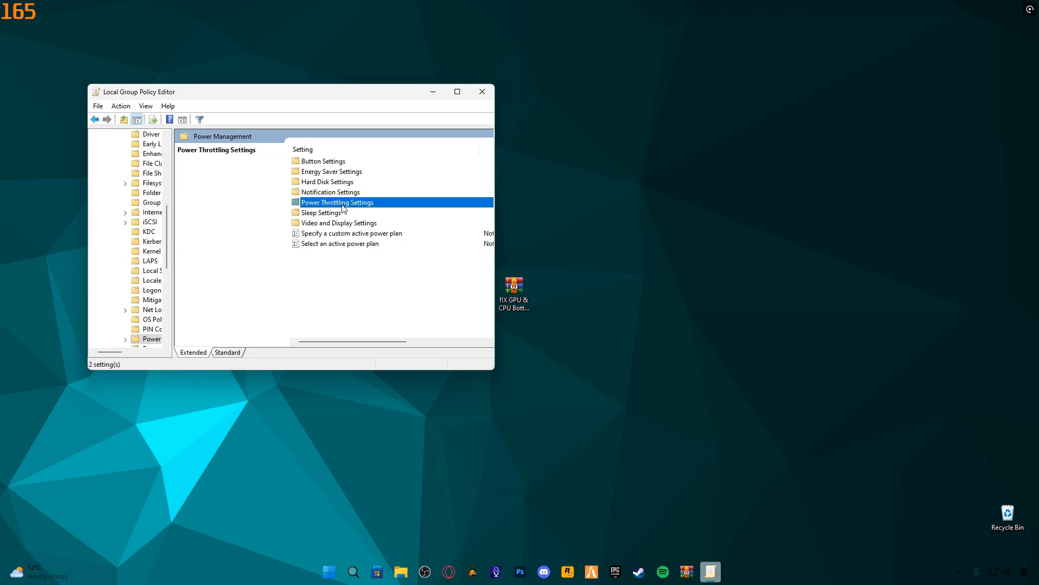
{"action": "double_click", "coordinate": [337, 202]}
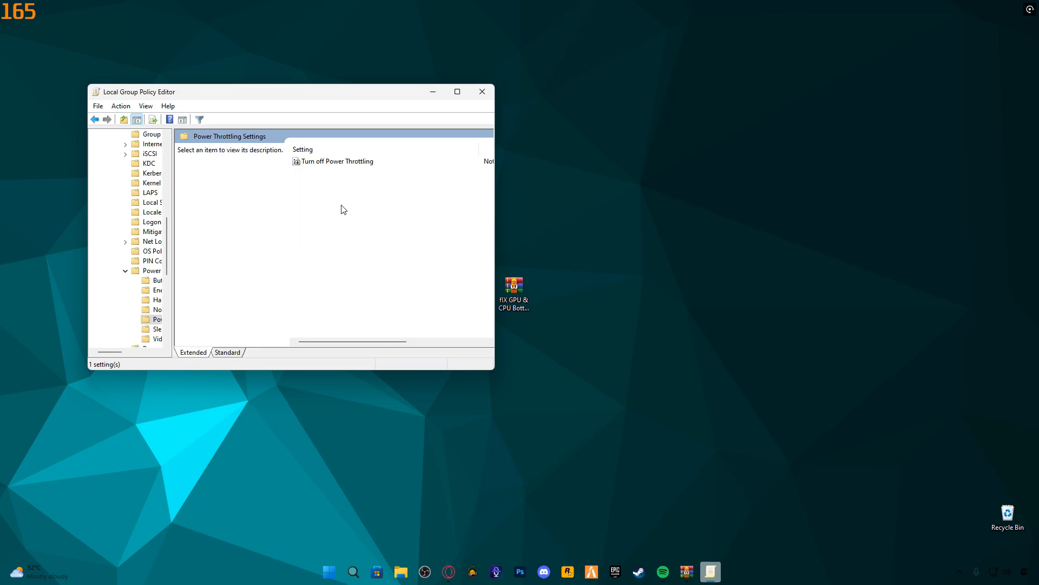
{"action": "left_click", "coordinate": [333, 161]}
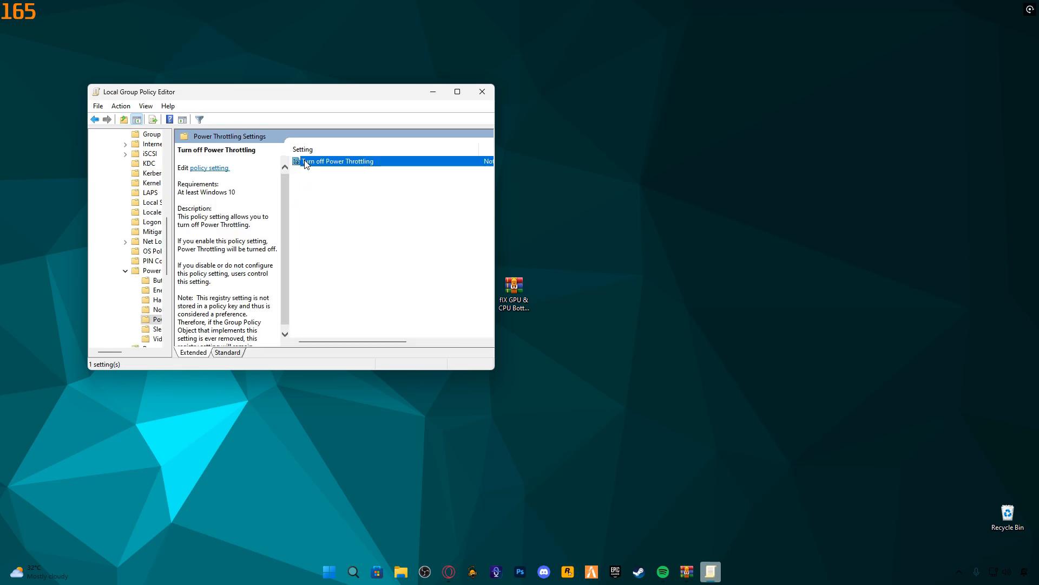
Set Turn off Power Throttling to Enabled, confirm, and close the Group Policy Editor
{"action": "double_click", "coordinate": [338, 161]}
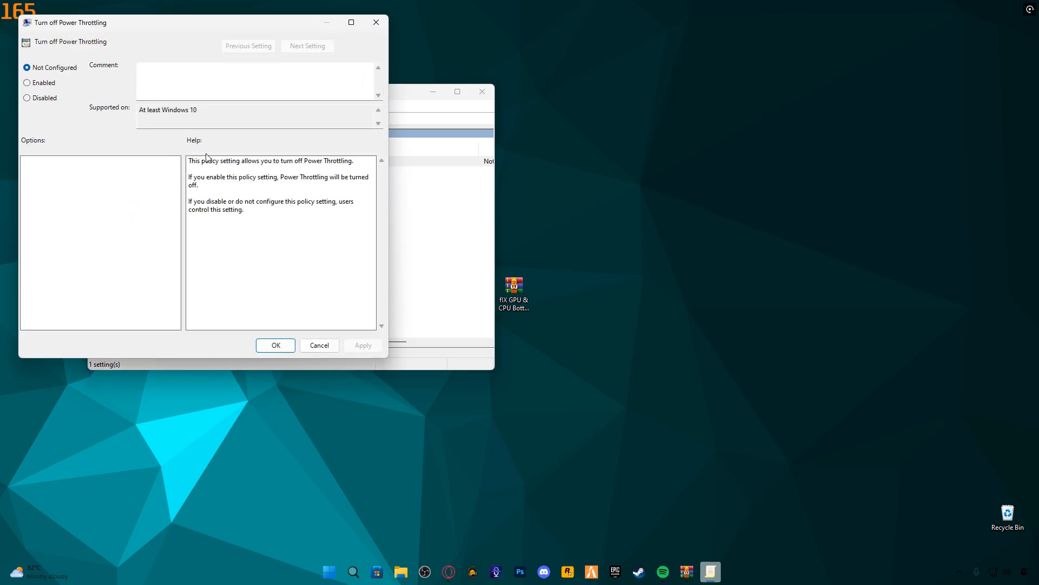
{"action": "left_click", "coordinate": [27, 82]}
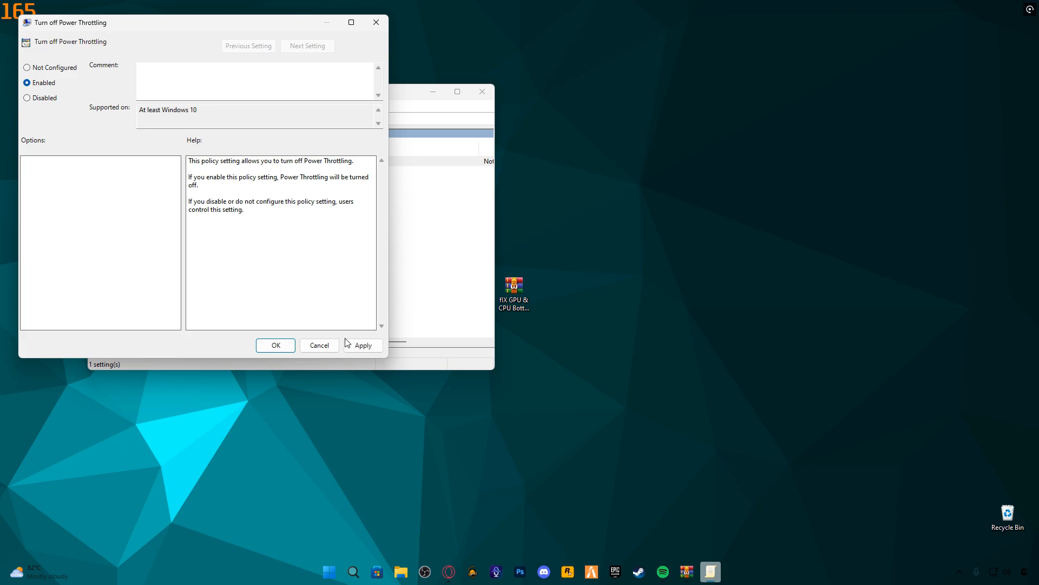
{"action": "left_click", "coordinate": [275, 345]}
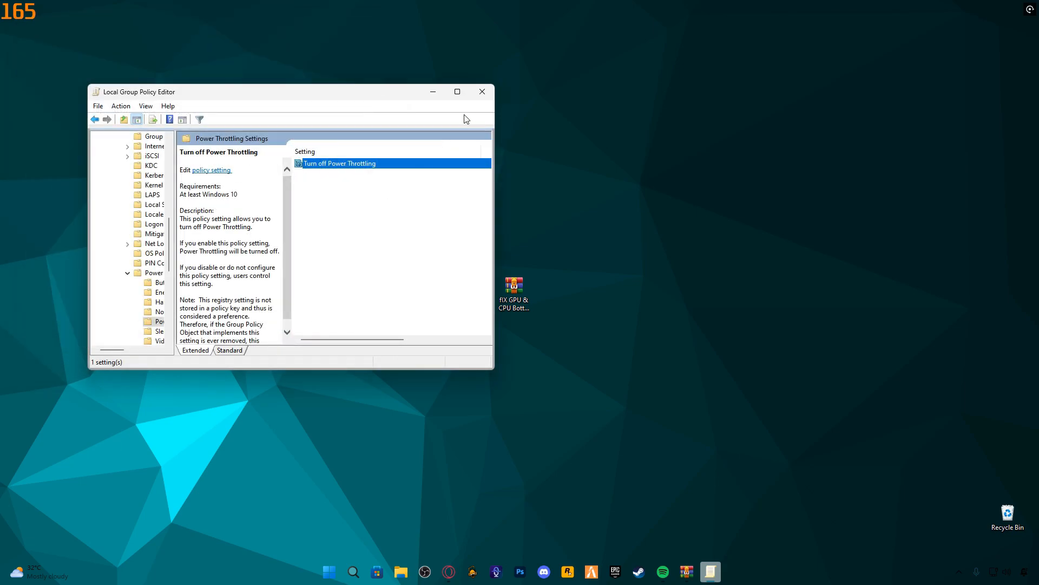
{"action": "left_click", "coordinate": [482, 91]}
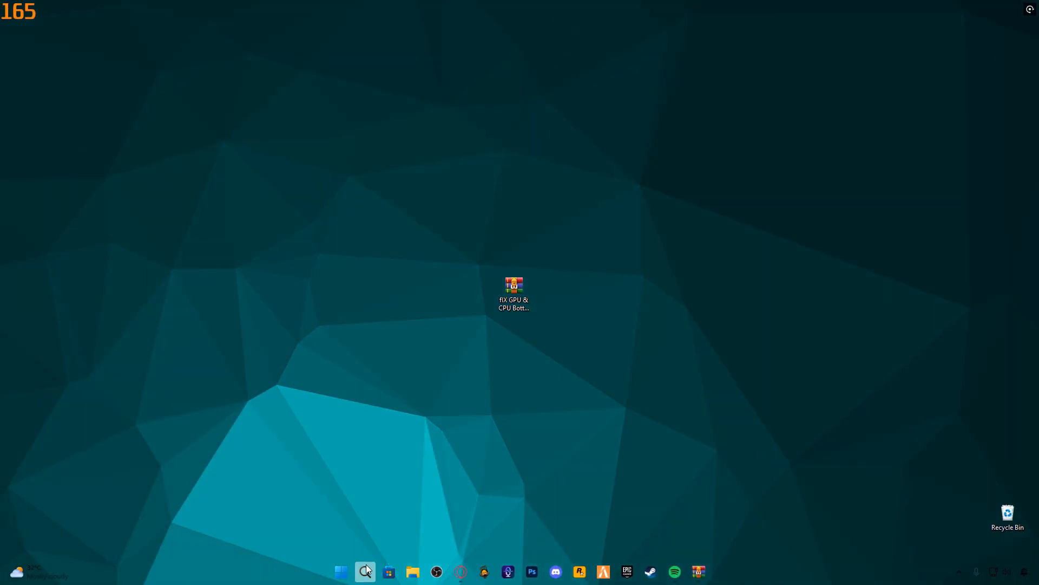
Launch Services from Windows search
{"action": "left_click", "coordinate": [366, 572]}
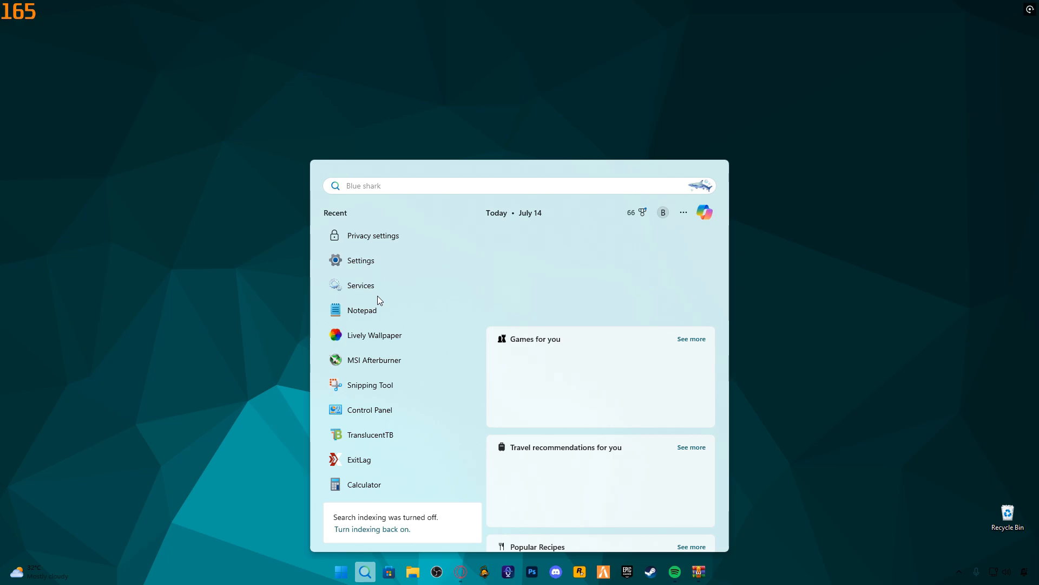
{"action": "type", "text": "settings"}
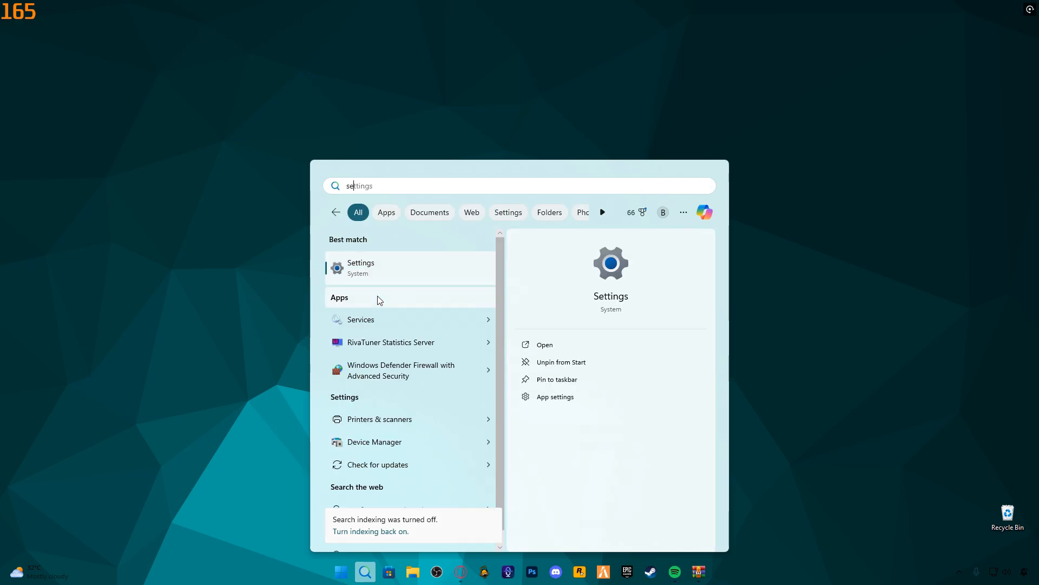
{"action": "type", "text": "sev"}
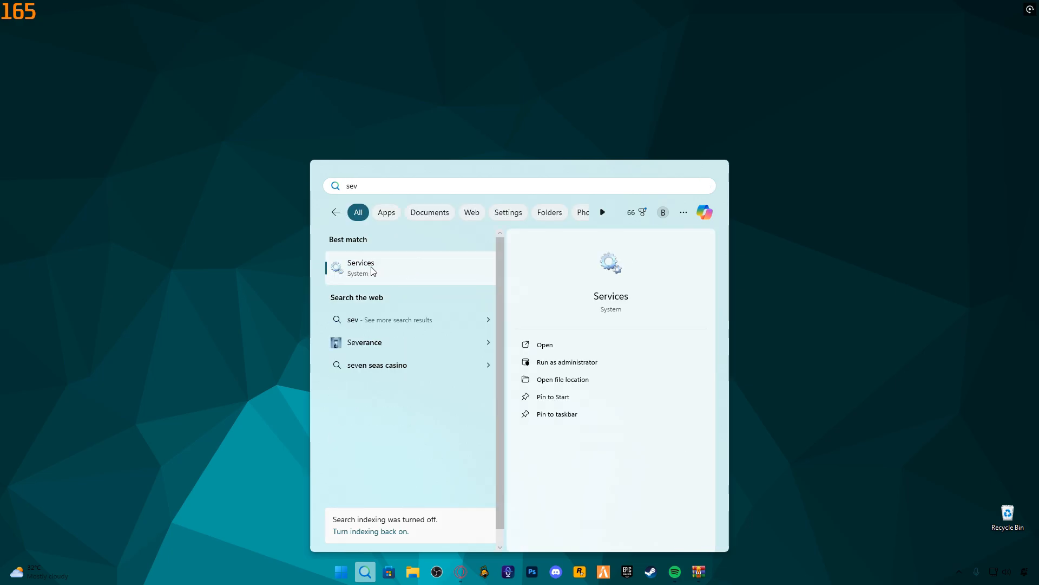
{"action": "left_click", "coordinate": [360, 267]}
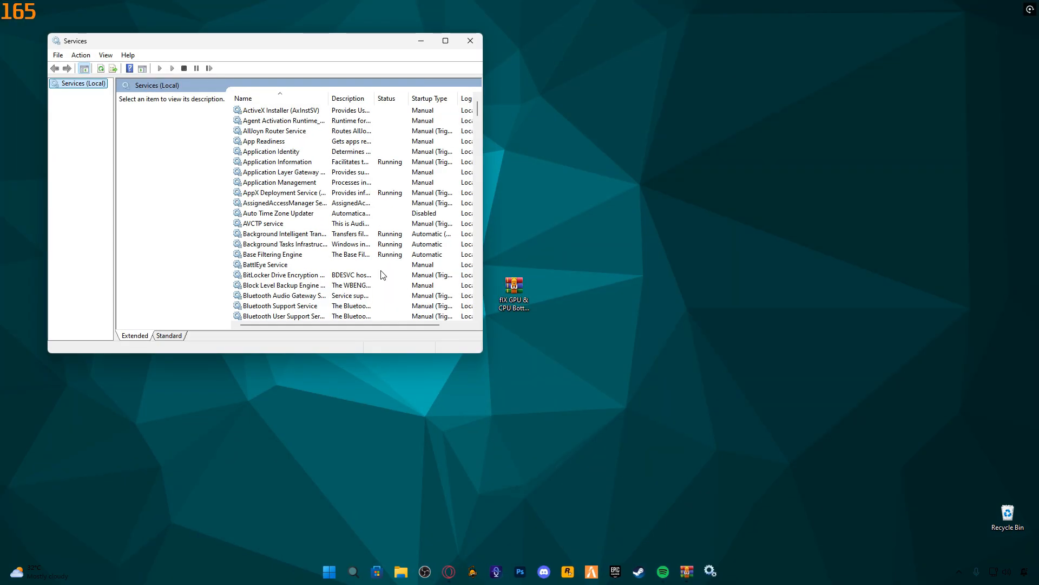
Find Connected User Experiences and Telemetry in the list and open its properties
{"action": "left_click", "coordinate": [263, 224]}
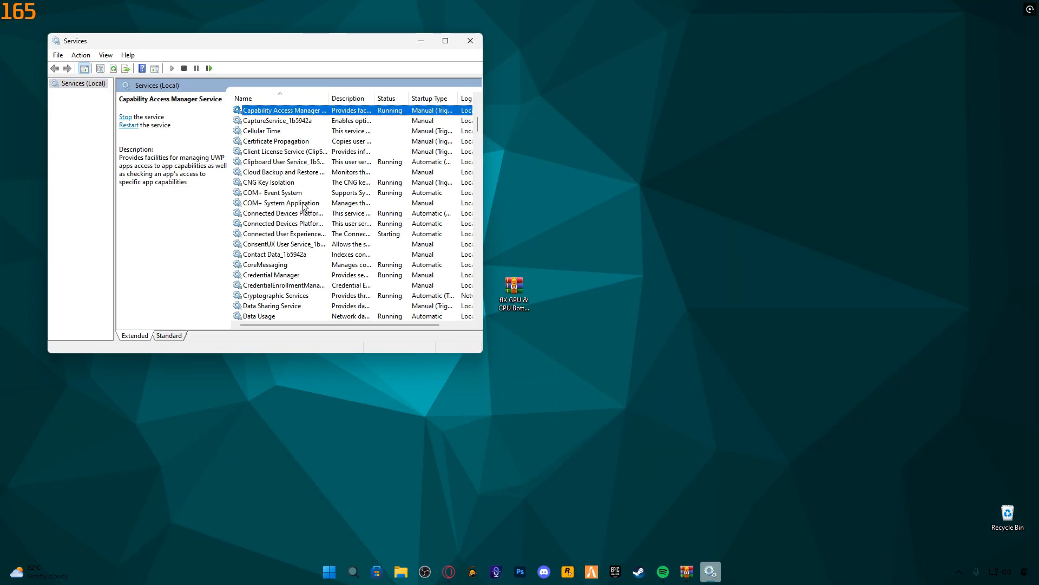
{"action": "left_click", "coordinate": [281, 172]}
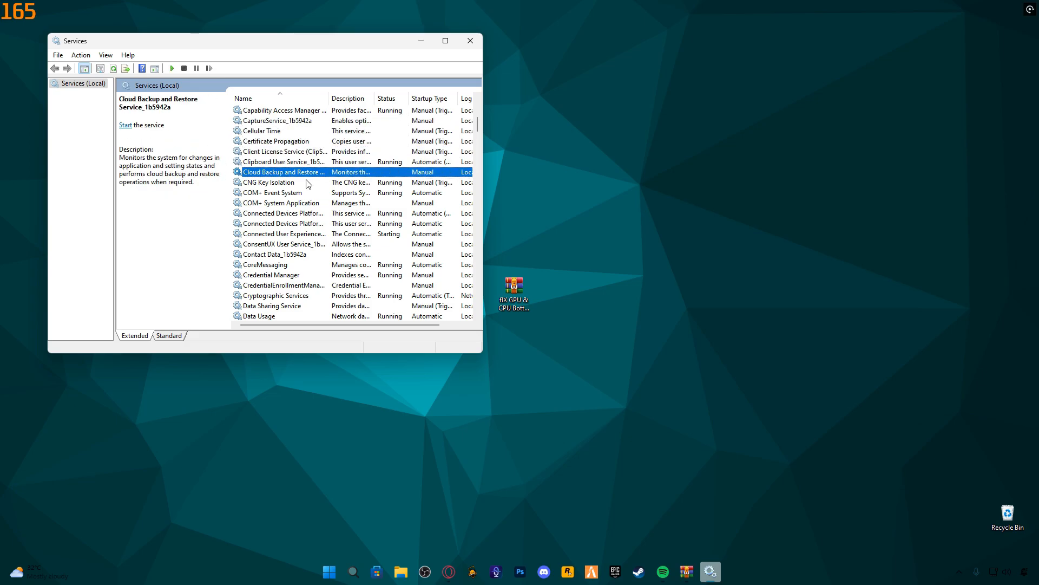
{"action": "left_click", "coordinate": [284, 234]}
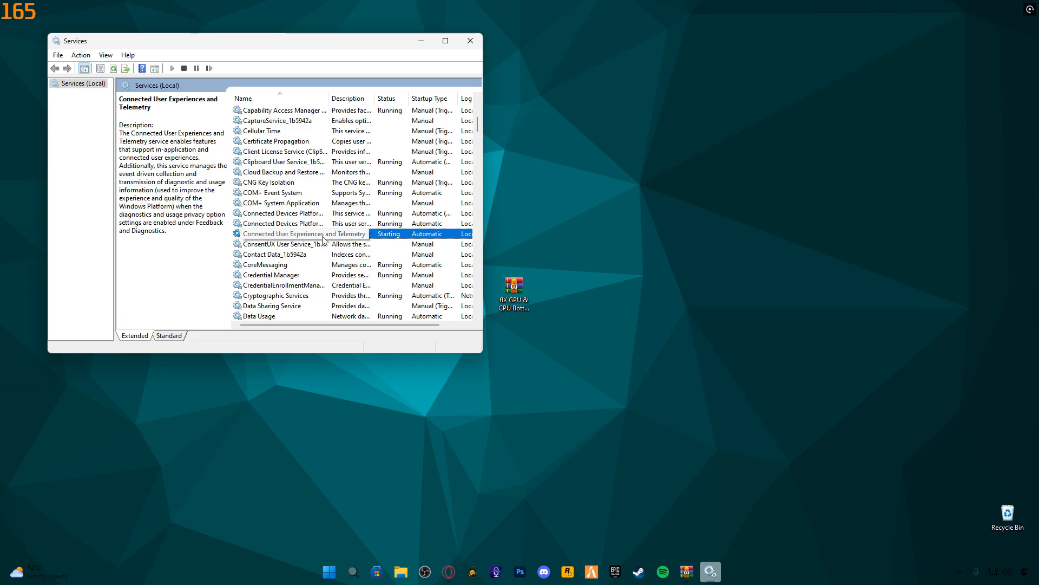
{"action": "mouse_move", "coordinate": [338, 239]}
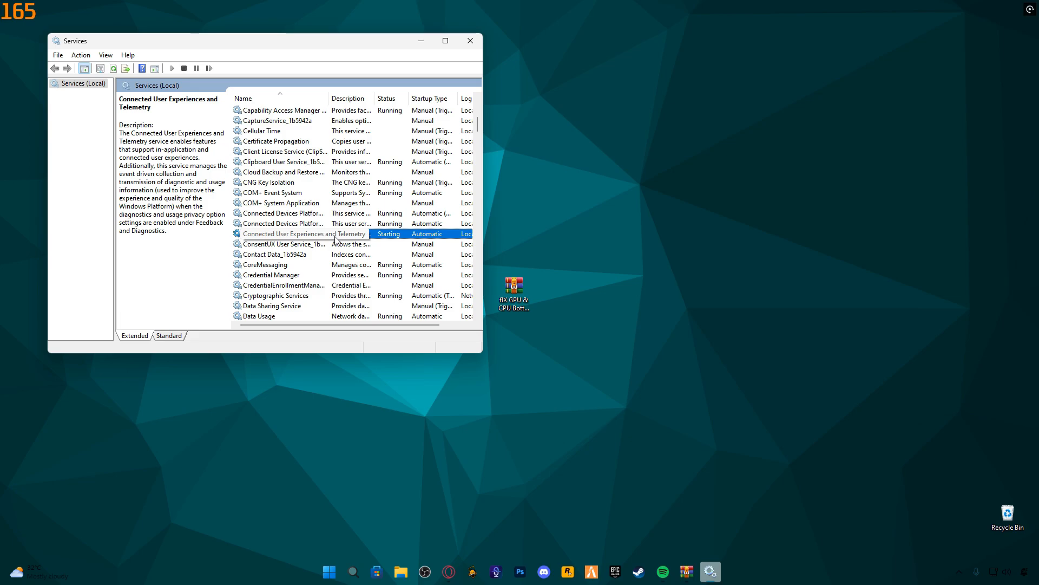
{"action": "double_click", "coordinate": [305, 234]}
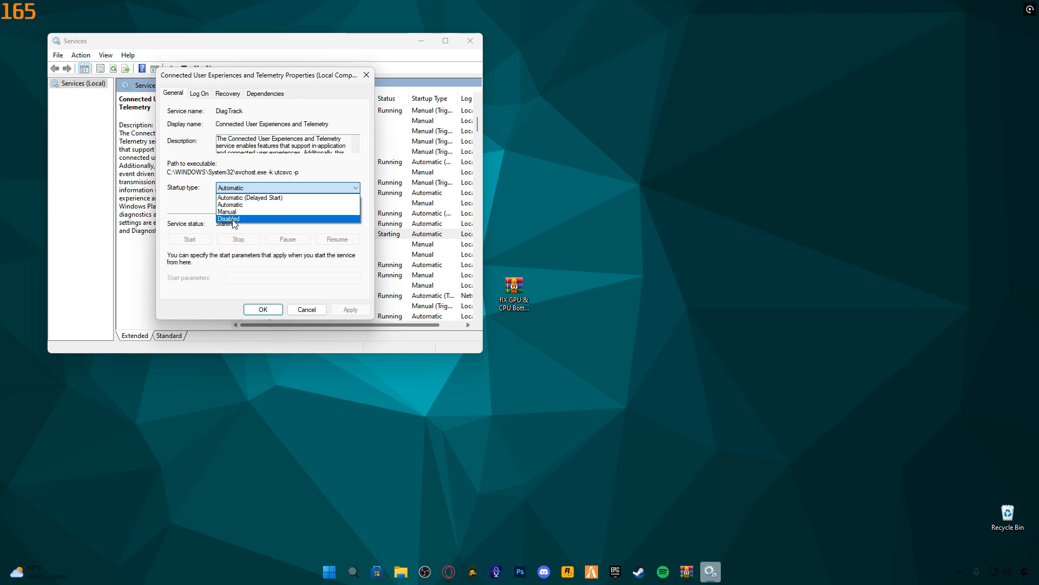
Set the telemetry service's startup type to Disabled, apply it, and close properties
{"action": "left_click", "coordinate": [228, 218]}
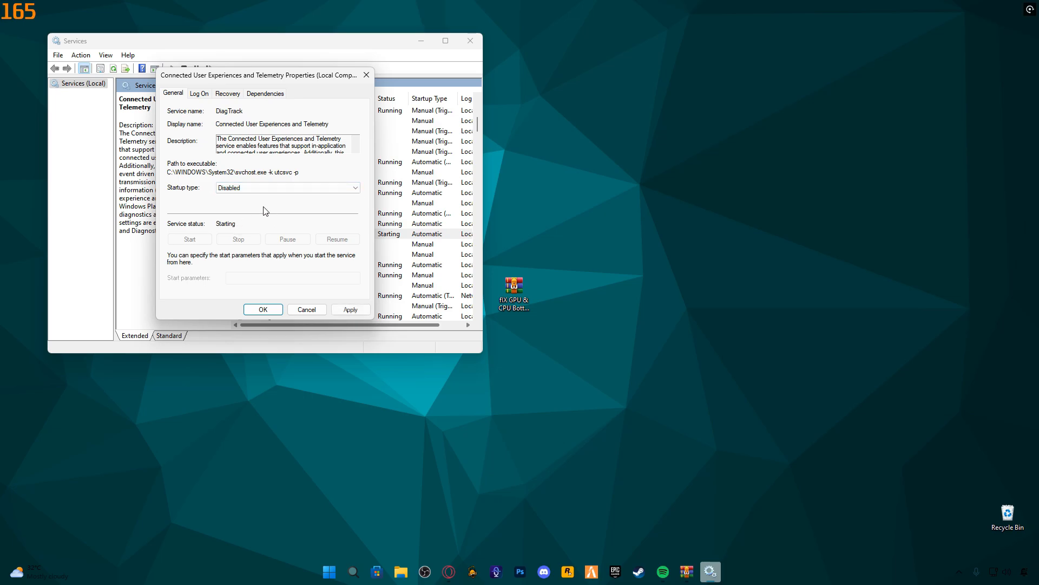
{"action": "left_click", "coordinate": [350, 309]}
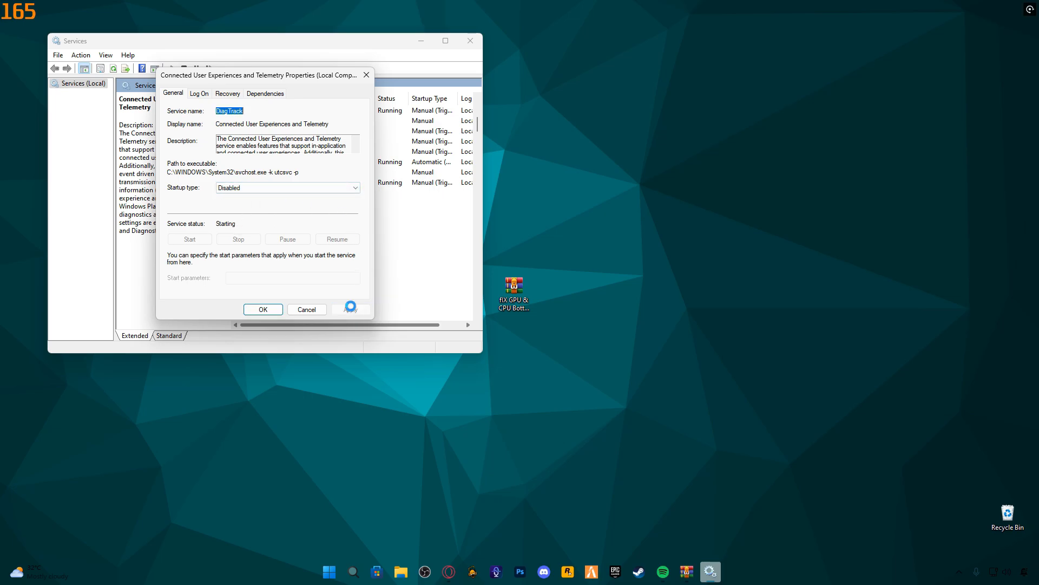
{"action": "left_click", "coordinate": [263, 309]}
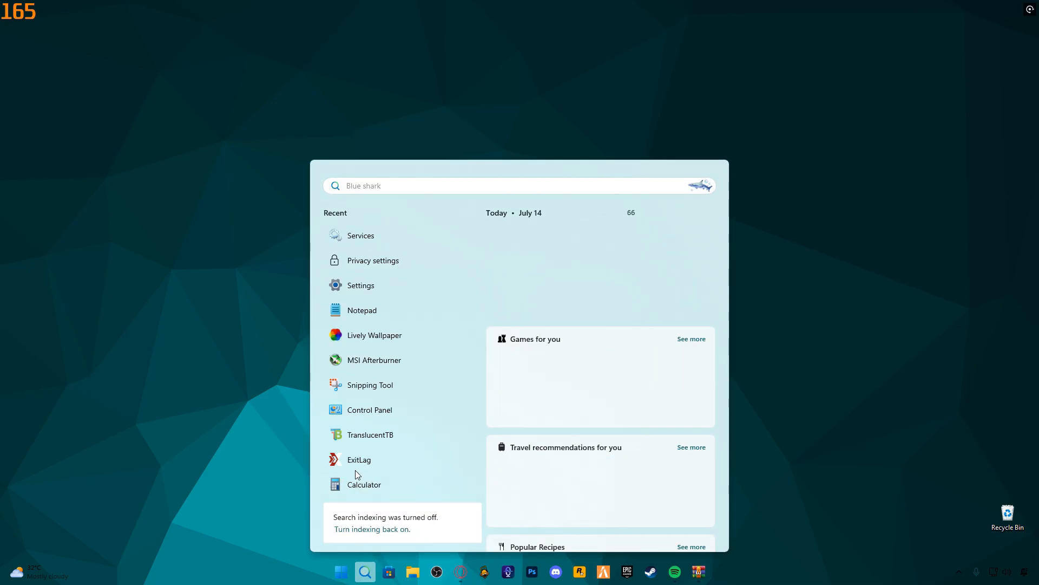
Open the Privacy settings page via a 'privacy settings' search
{"action": "type", "text": "privacy settings"}
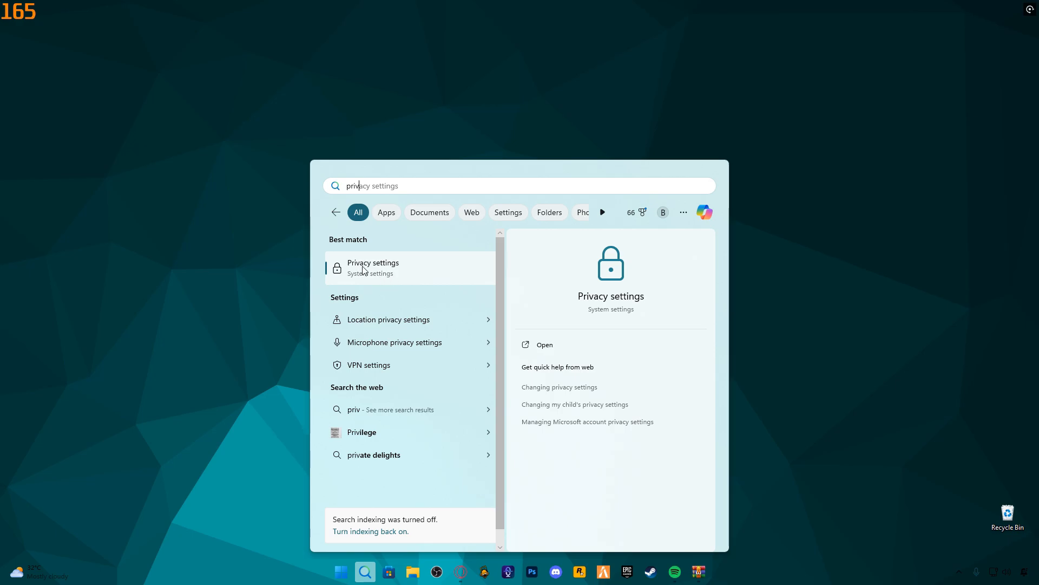
{"action": "left_click", "coordinate": [373, 267]}
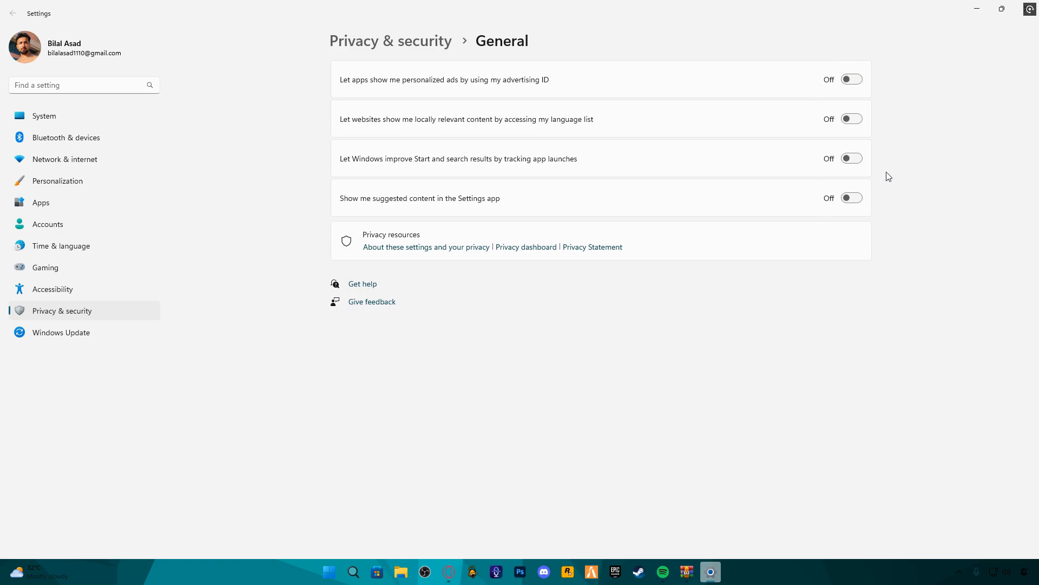
{"action": "mouse_move", "coordinate": [853, 64]}
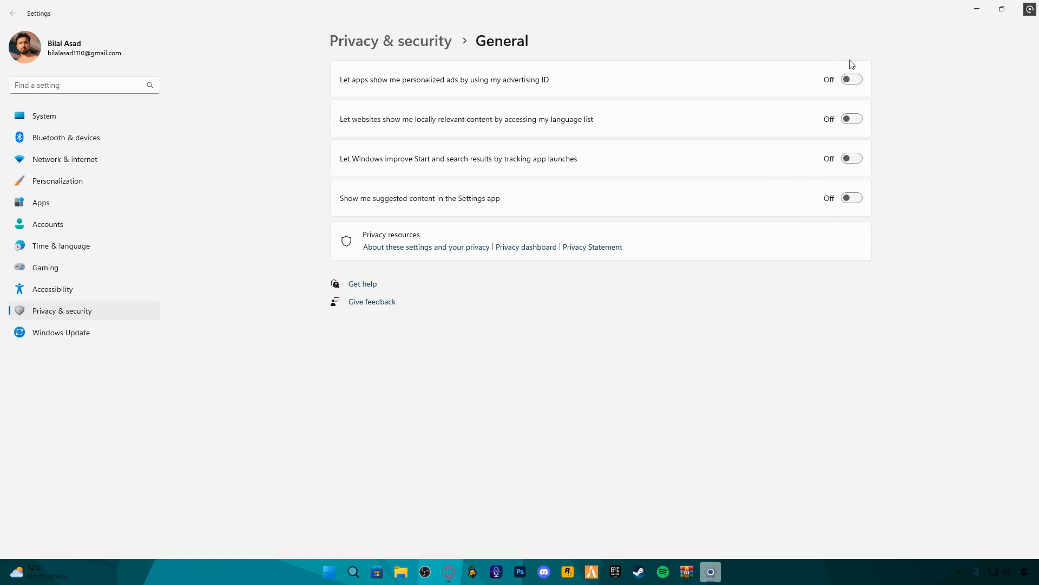
{"action": "mouse_move", "coordinate": [843, 71]}
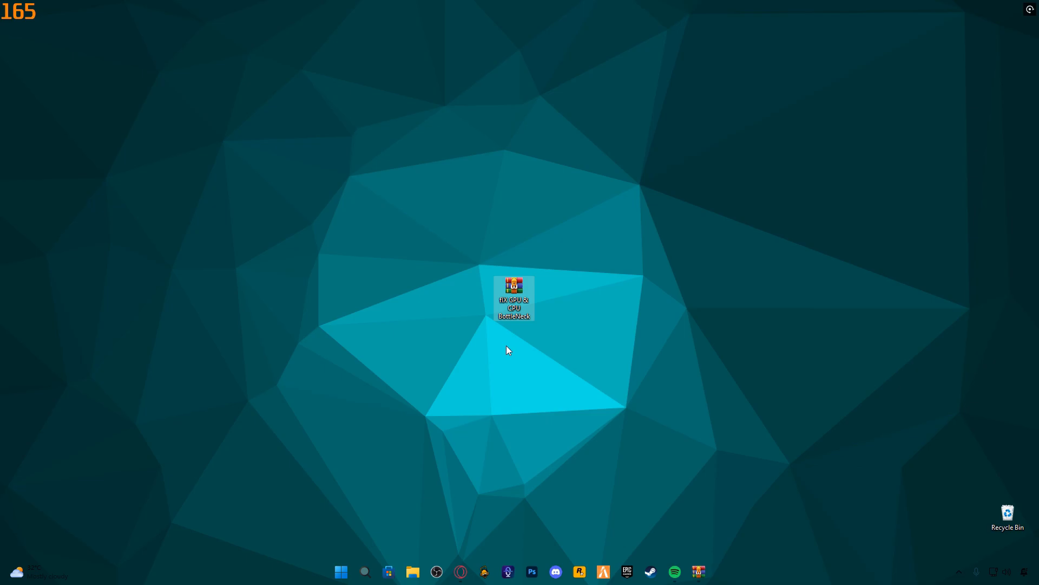
Merge the Disable Power Throttling, CPU-GPU Optimizations and Power Optimizations tweaks from fIX CPU & GPU SPEED
{"action": "double_click", "coordinate": [514, 298]}
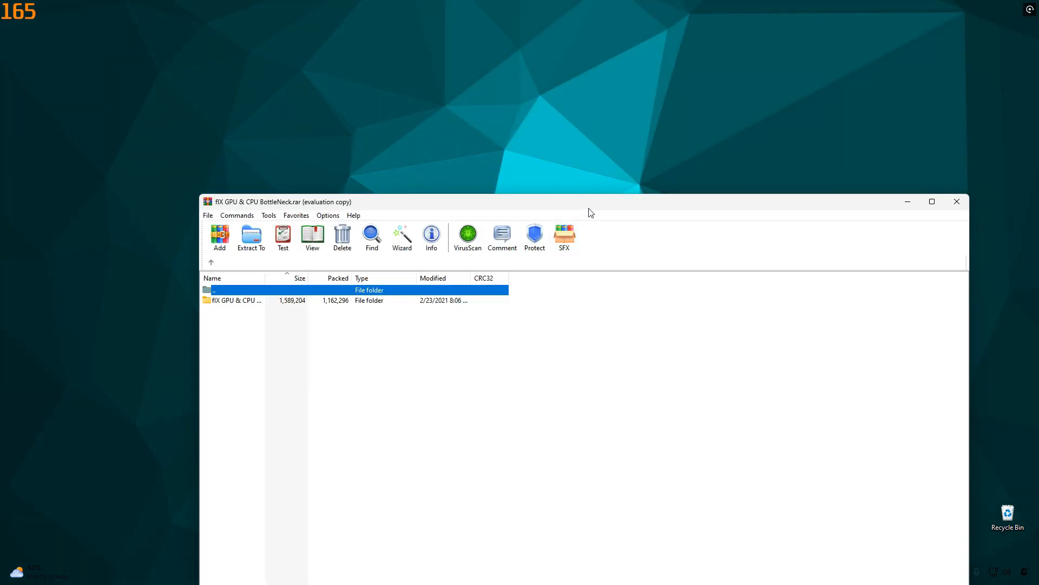
{"action": "mouse_move", "coordinate": [517, 204]}
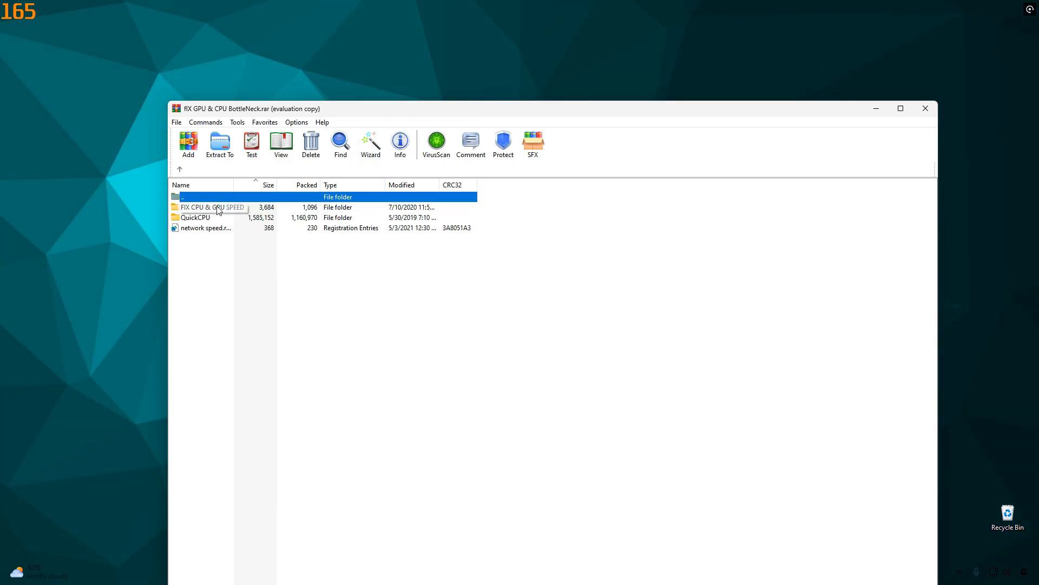
{"action": "double_click", "coordinate": [212, 207]}
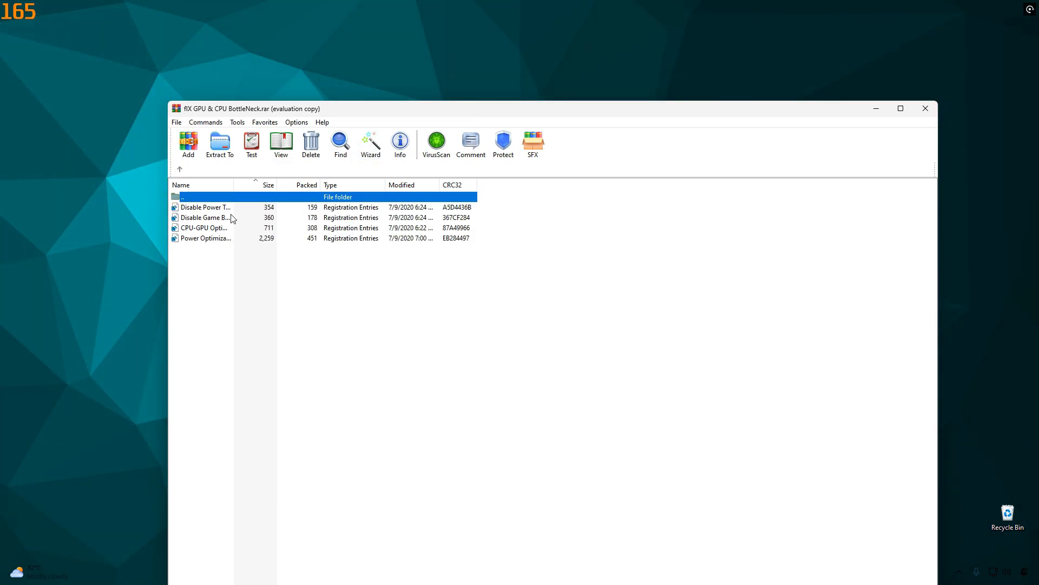
{"action": "double_click", "coordinate": [205, 206]}
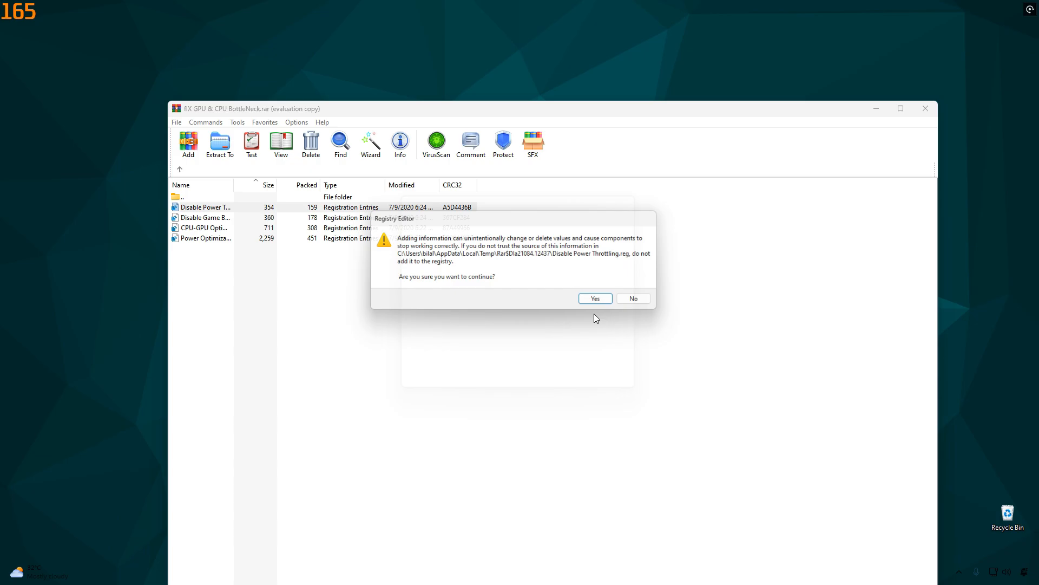
{"action": "left_click", "coordinate": [594, 299]}
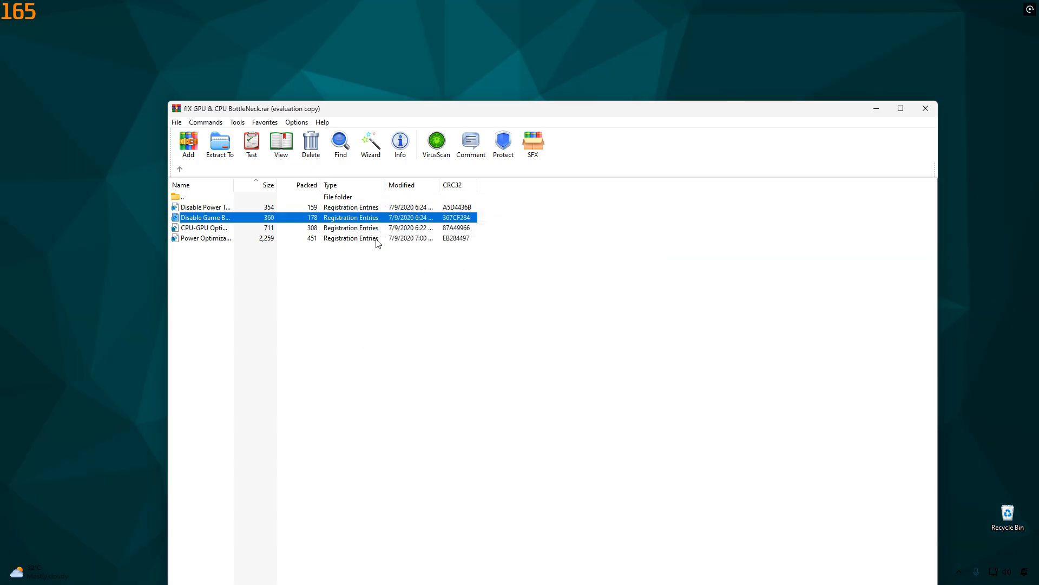
{"action": "double_click", "coordinate": [204, 228]}
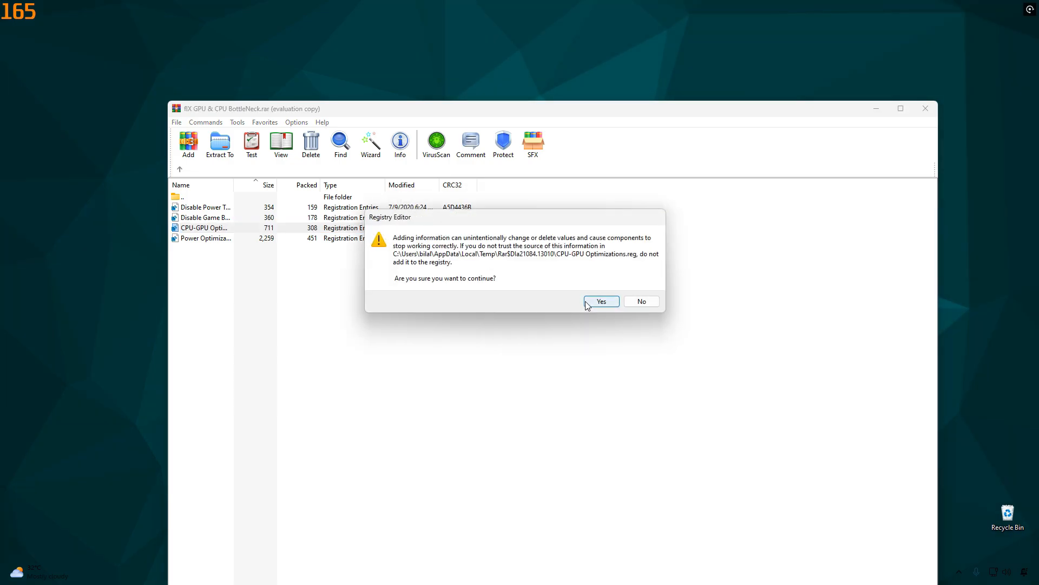
{"action": "left_click", "coordinate": [600, 301]}
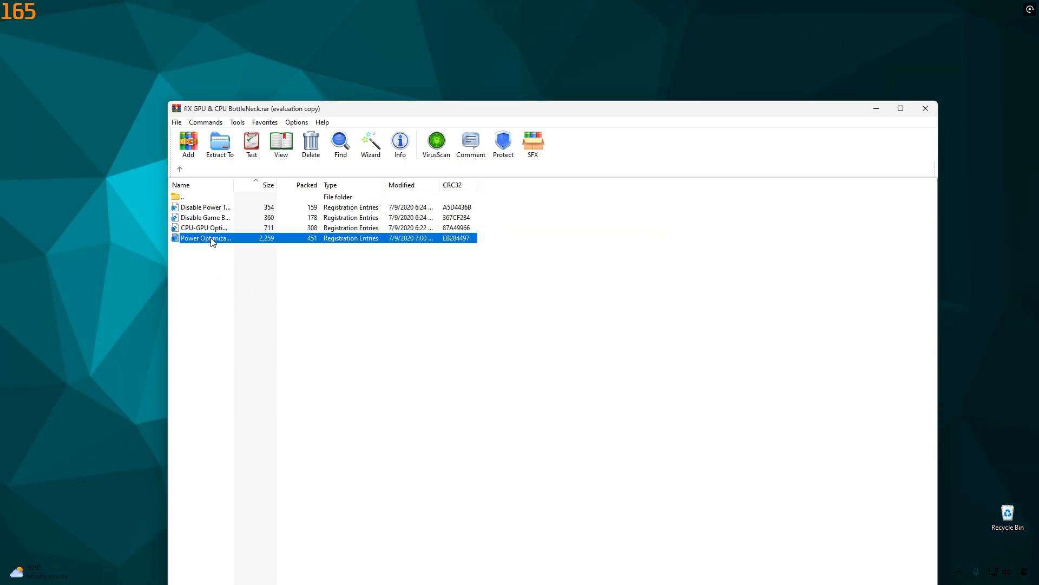
{"action": "double_click", "coordinate": [206, 238]}
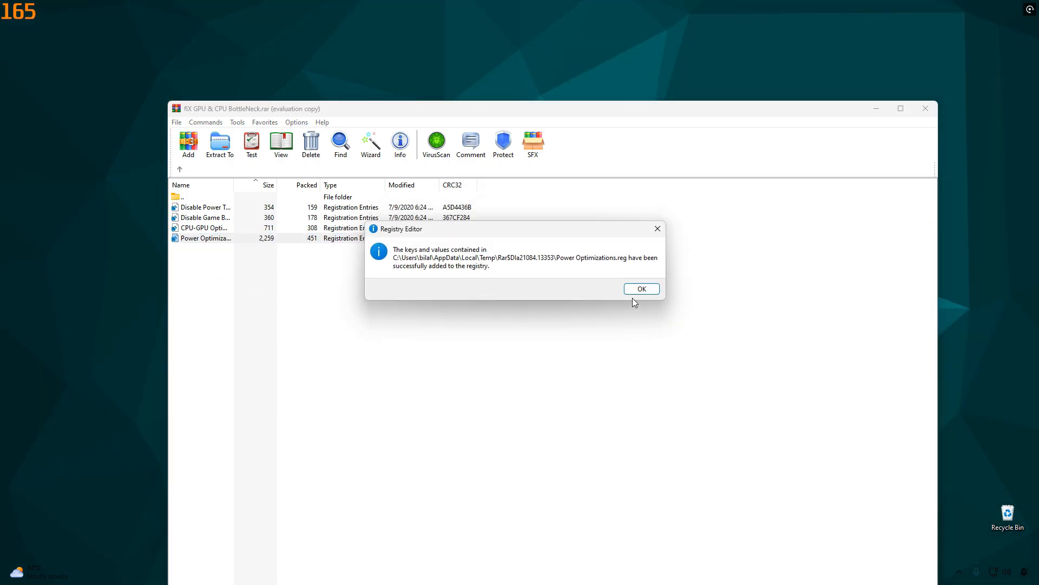
{"action": "left_click", "coordinate": [640, 289]}
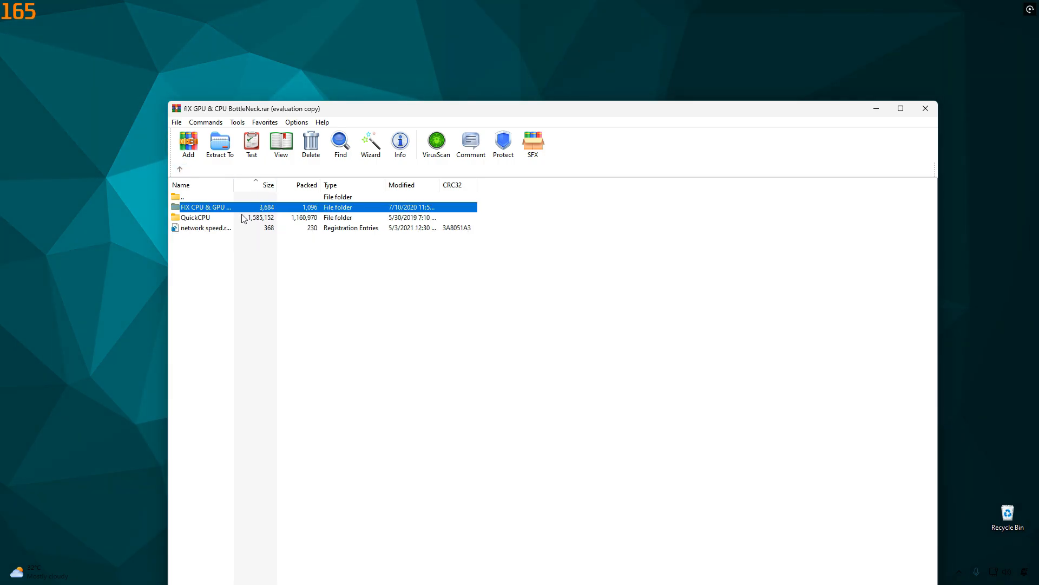
{"action": "left_click", "coordinate": [195, 217]}
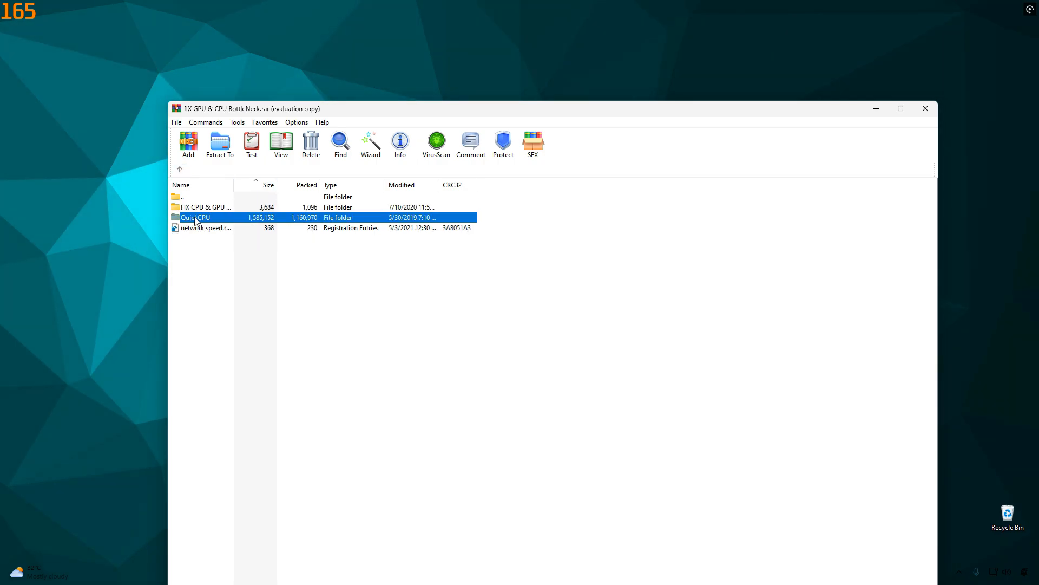
Install Quick CPU with QuickCpuSetup to the default location and launch it
{"action": "double_click", "coordinate": [195, 218]}
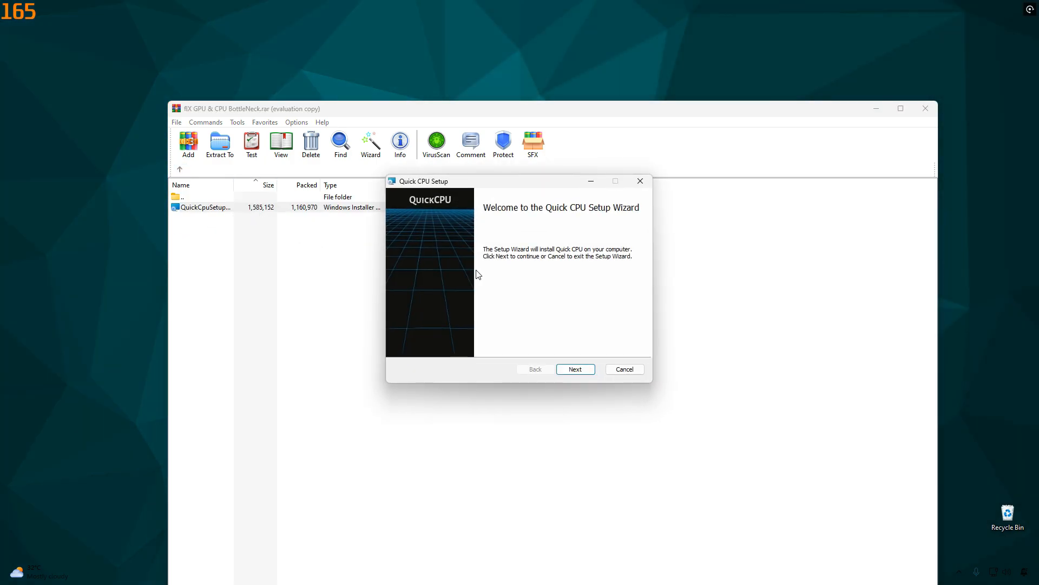
{"action": "left_click", "coordinate": [575, 369]}
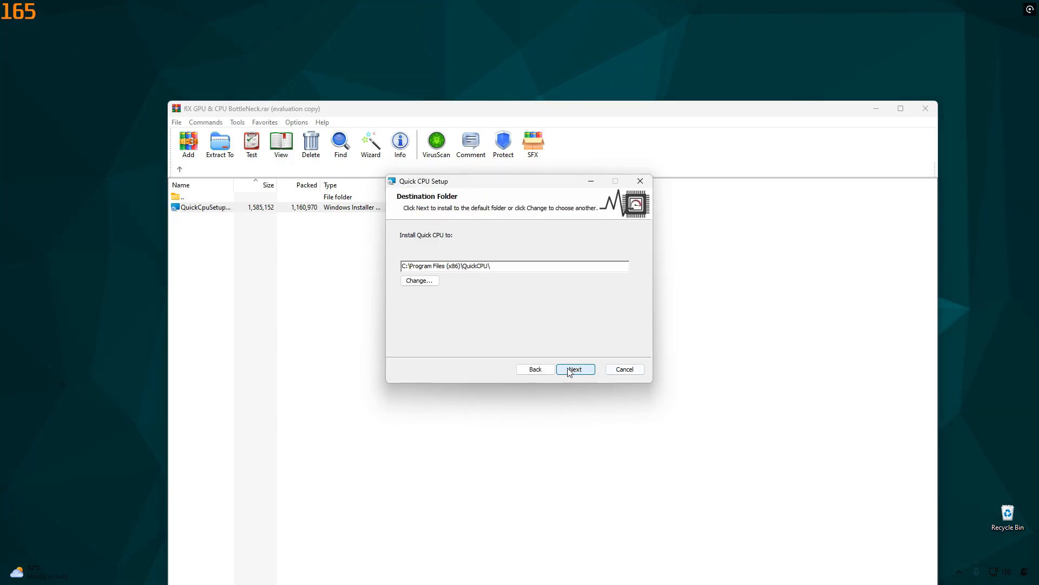
{"action": "left_click", "coordinate": [574, 369]}
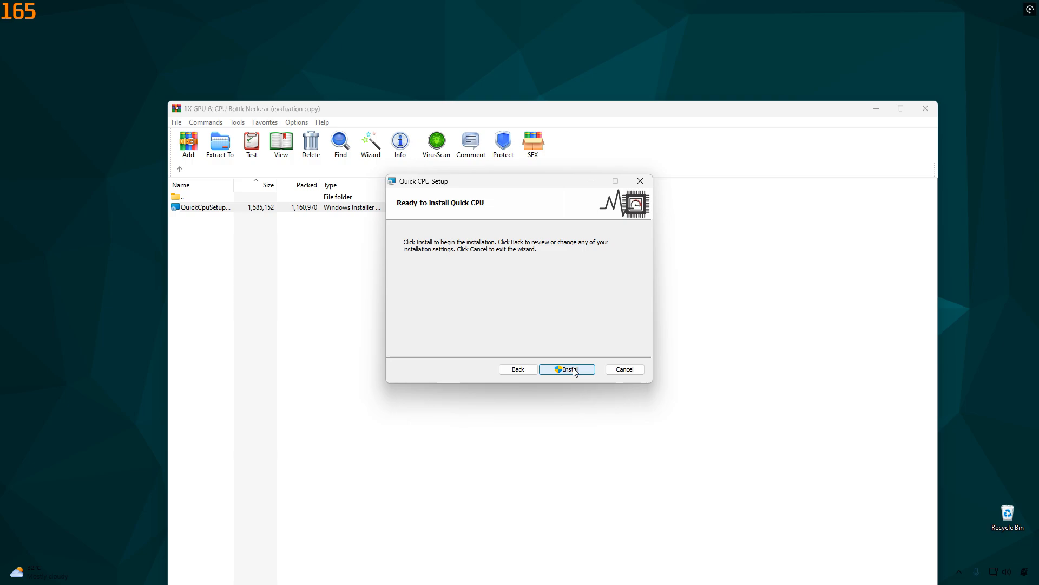
{"action": "left_click", "coordinate": [566, 369]}
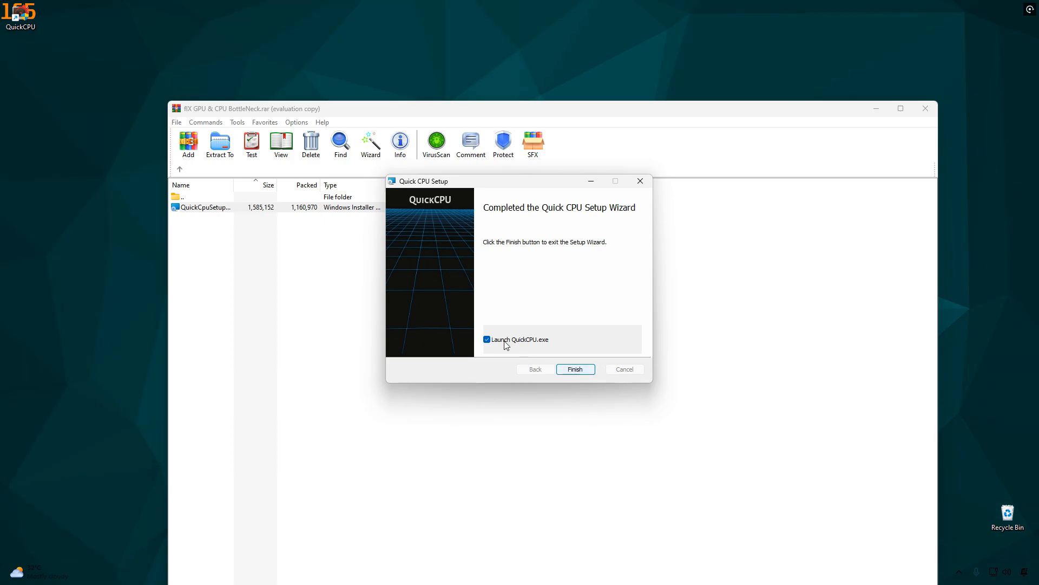
{"action": "left_click", "coordinate": [575, 369]}
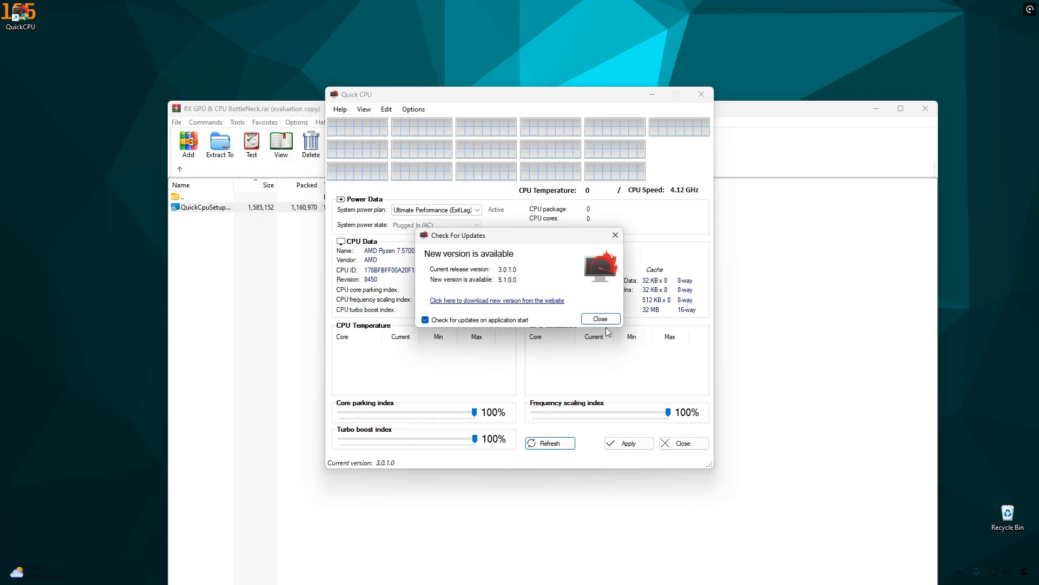
{"action": "mouse_move", "coordinate": [534, 317]}
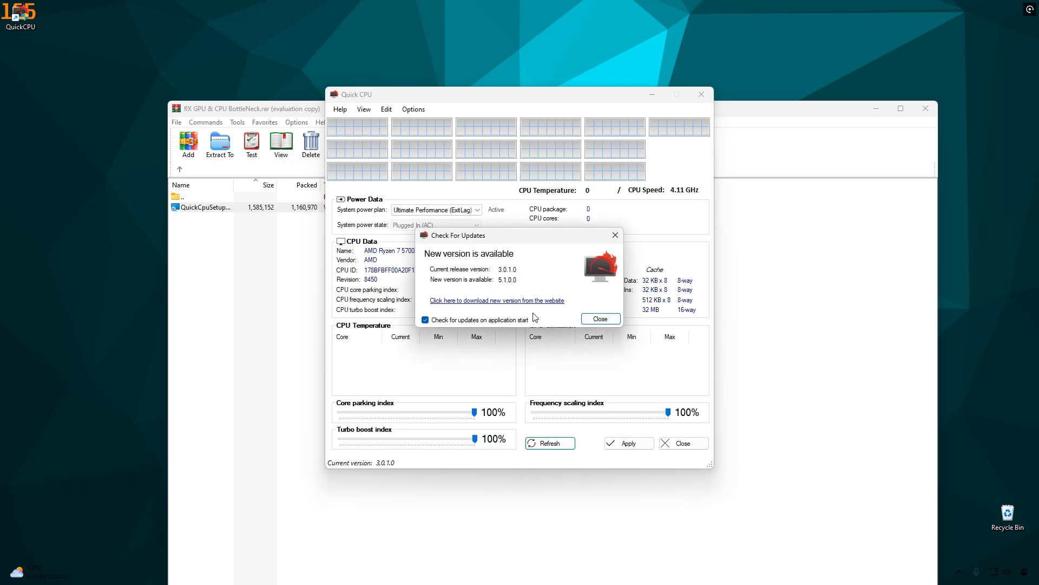
Dismiss the update notice, apply Quick CPU's 100% index settings, and close the app
{"action": "left_click", "coordinate": [599, 319]}
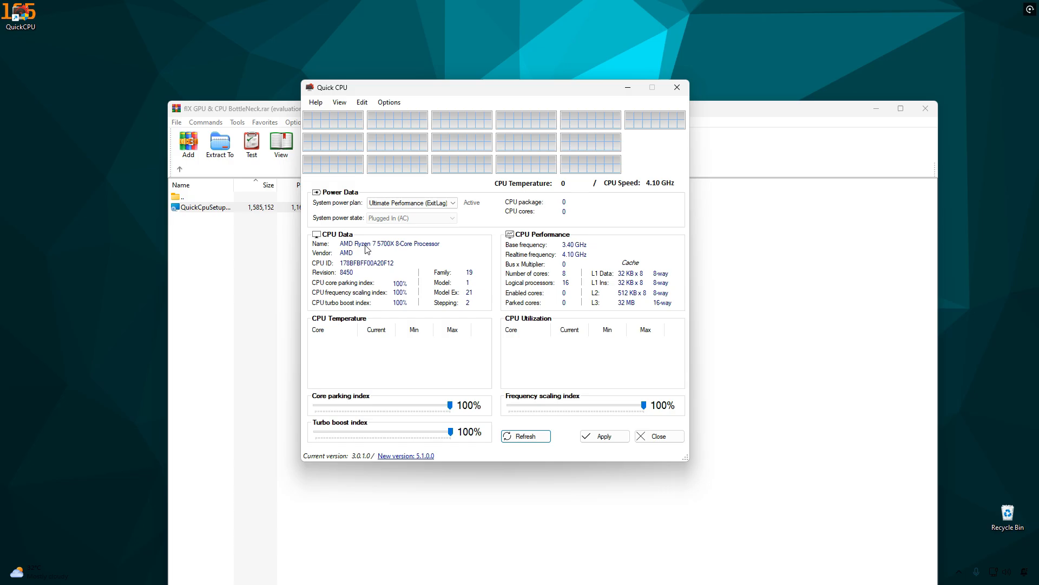
{"action": "left_click", "coordinate": [604, 435]}
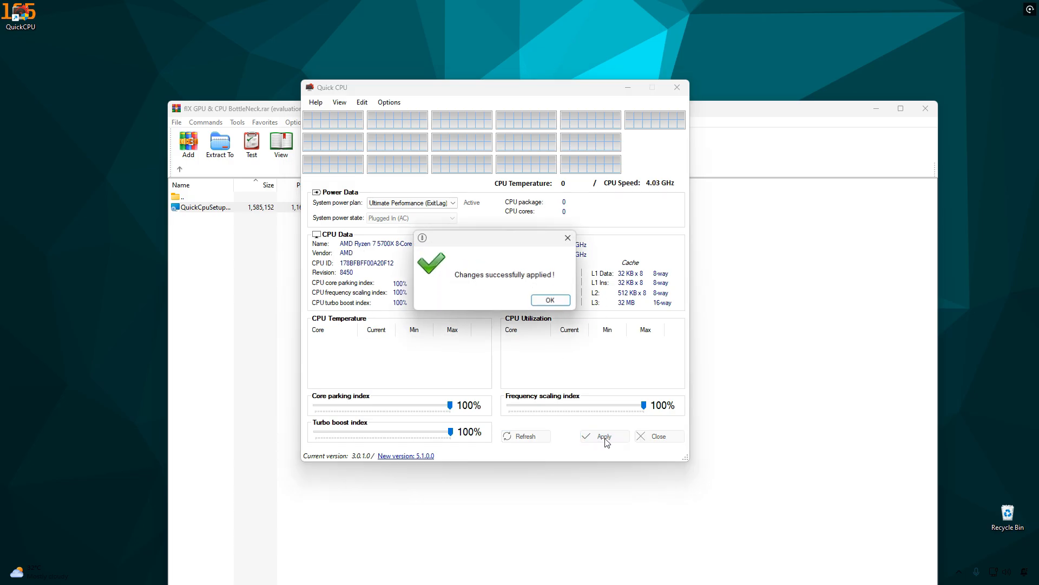
{"action": "left_click", "coordinate": [550, 299]}
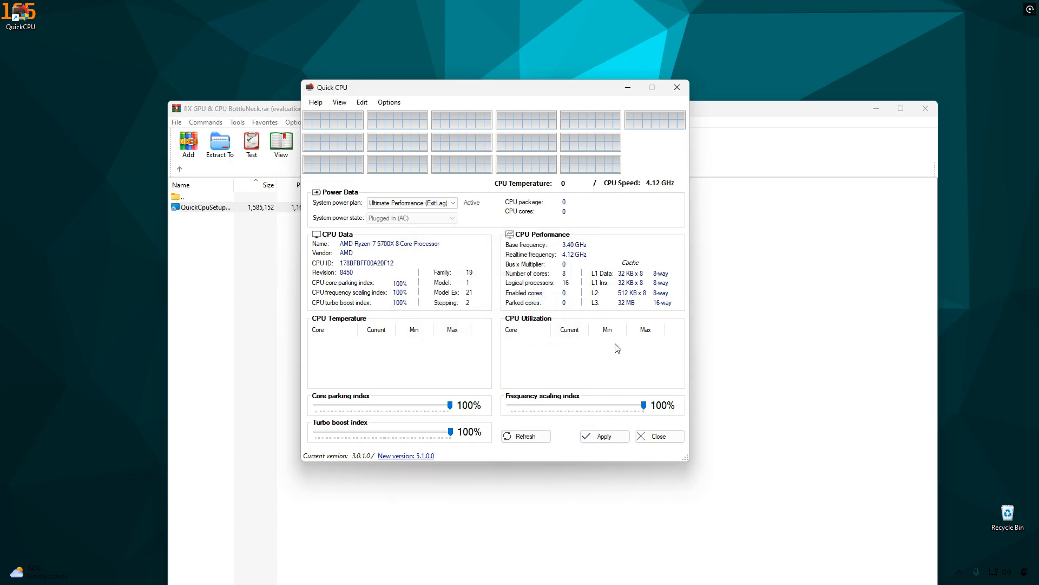
{"action": "mouse_move", "coordinate": [676, 87]}
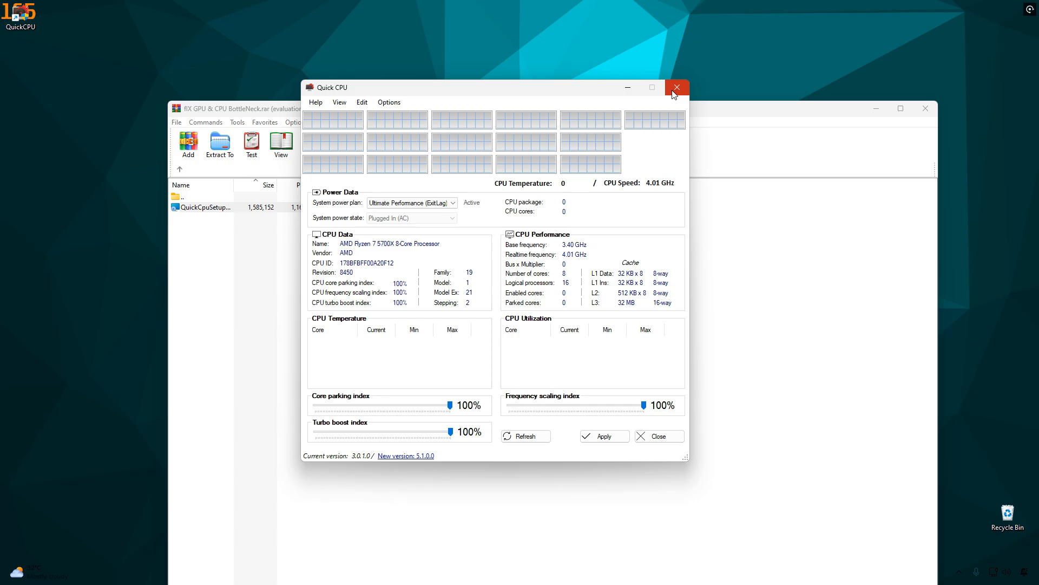
{"action": "left_click", "coordinate": [677, 87]}
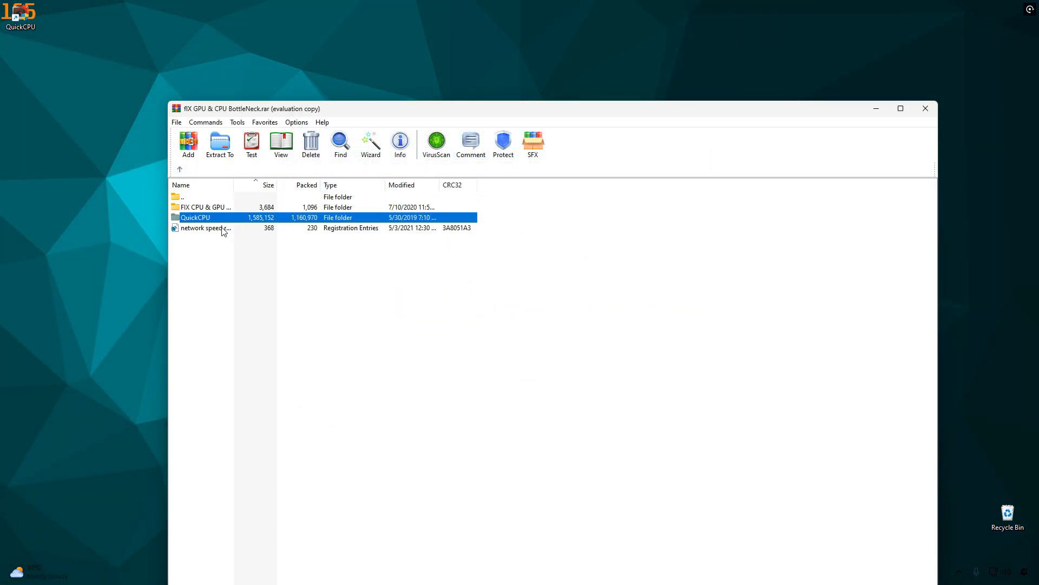
Merge network speed.reg into the registry, confirming the prompt
{"action": "double_click", "coordinate": [202, 227]}
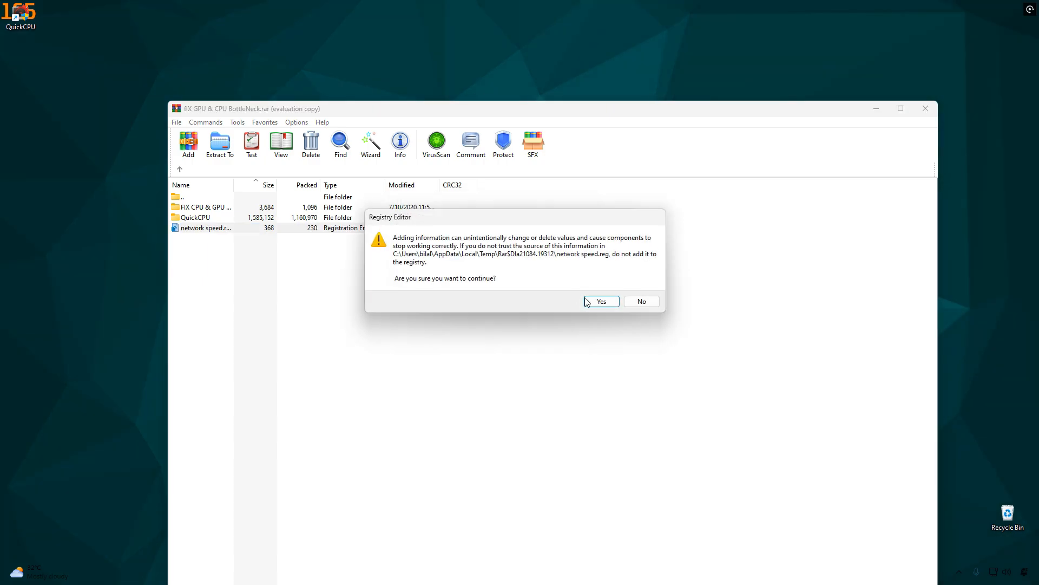
{"action": "left_click", "coordinate": [600, 301]}
{"action": "type", "text": "ad"}
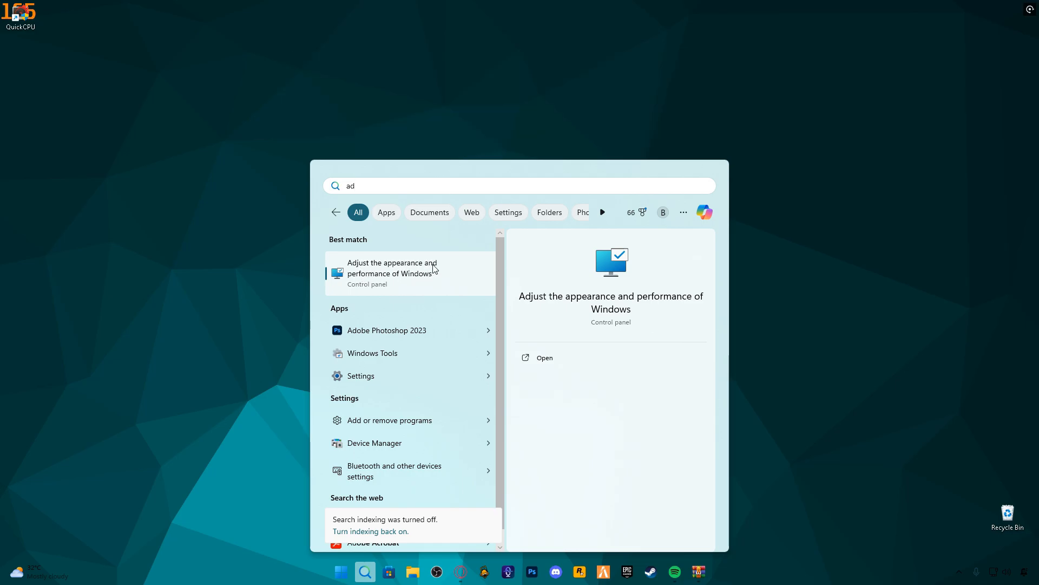
Set visual effects to 'Let Windows choose what's best for my computer', apply, and confirm
{"action": "left_click", "coordinate": [392, 272]}
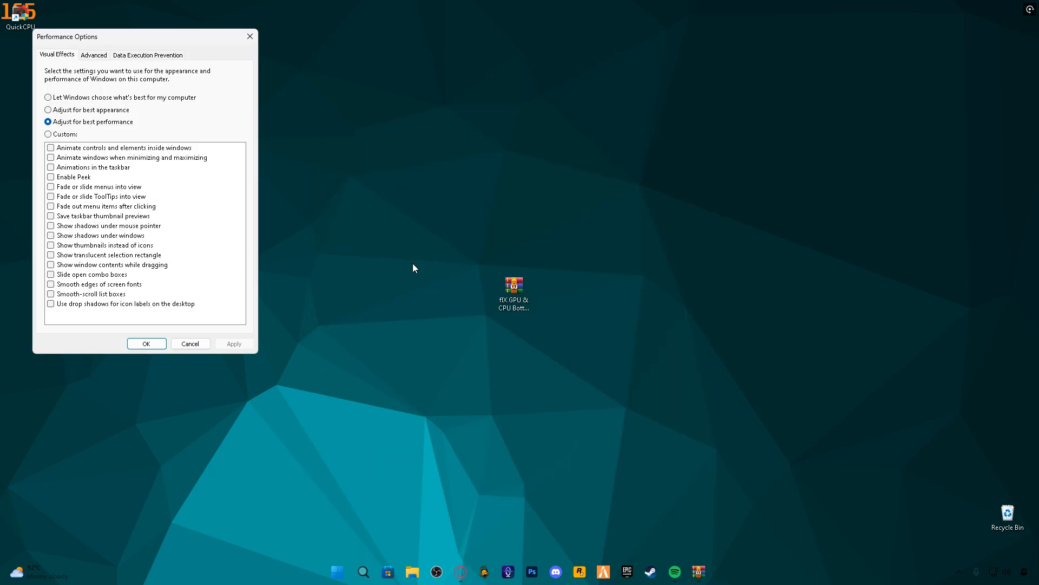
{"action": "left_click", "coordinate": [48, 98]}
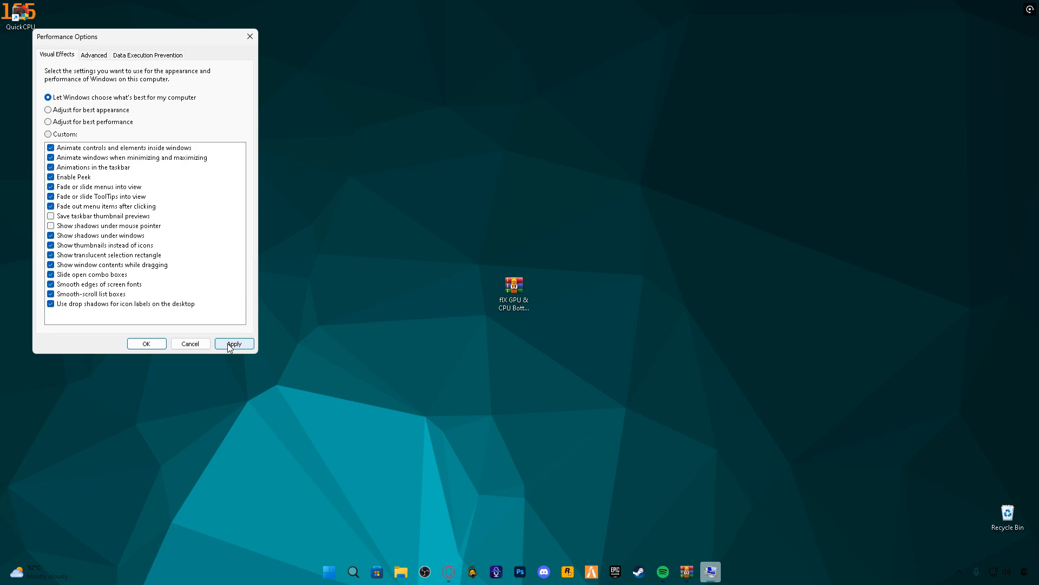
{"action": "left_click", "coordinate": [234, 343]}
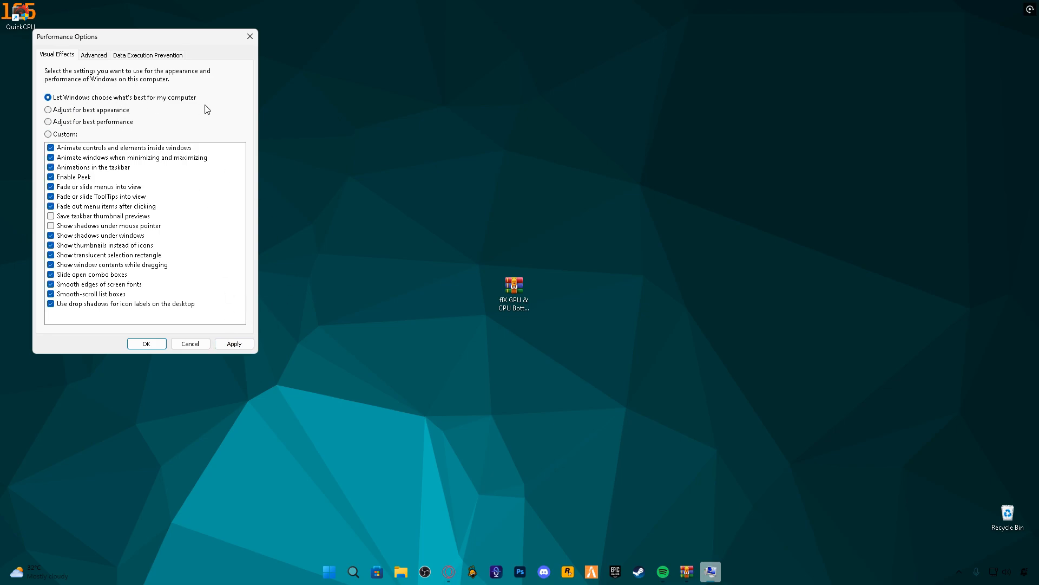
{"action": "left_click", "coordinate": [234, 344]}
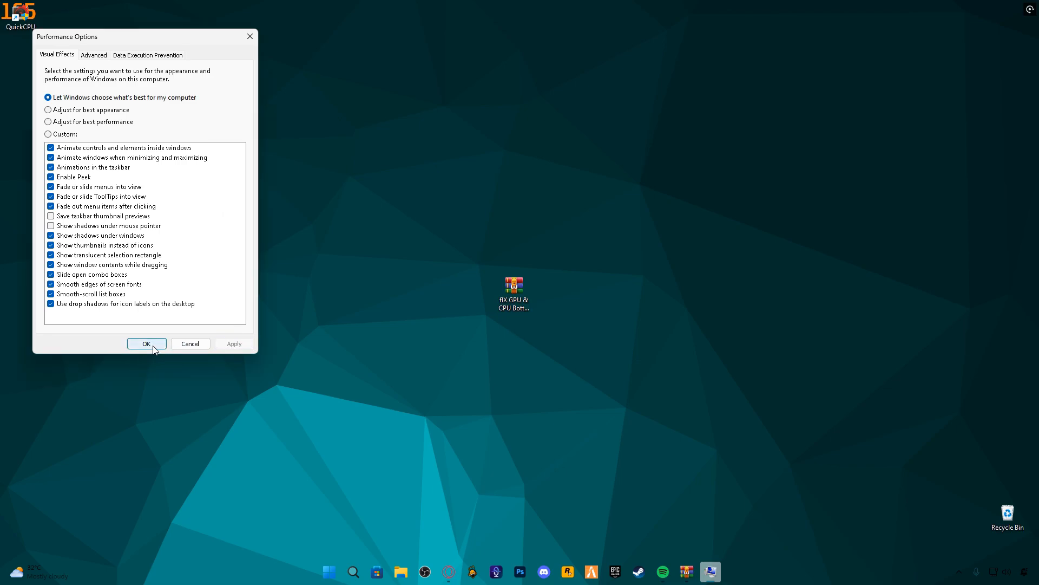
{"action": "left_click", "coordinate": [146, 343]}
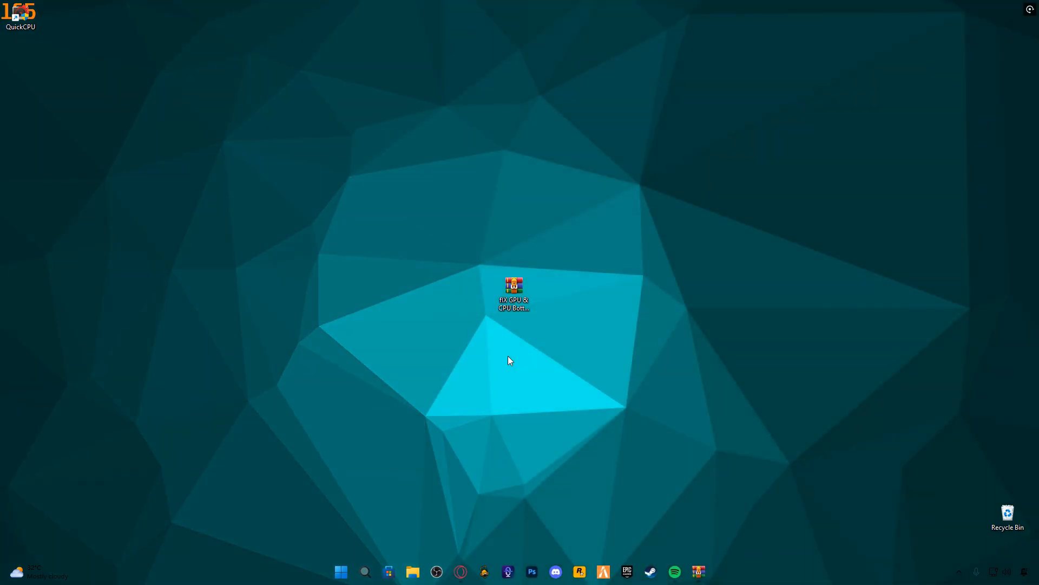